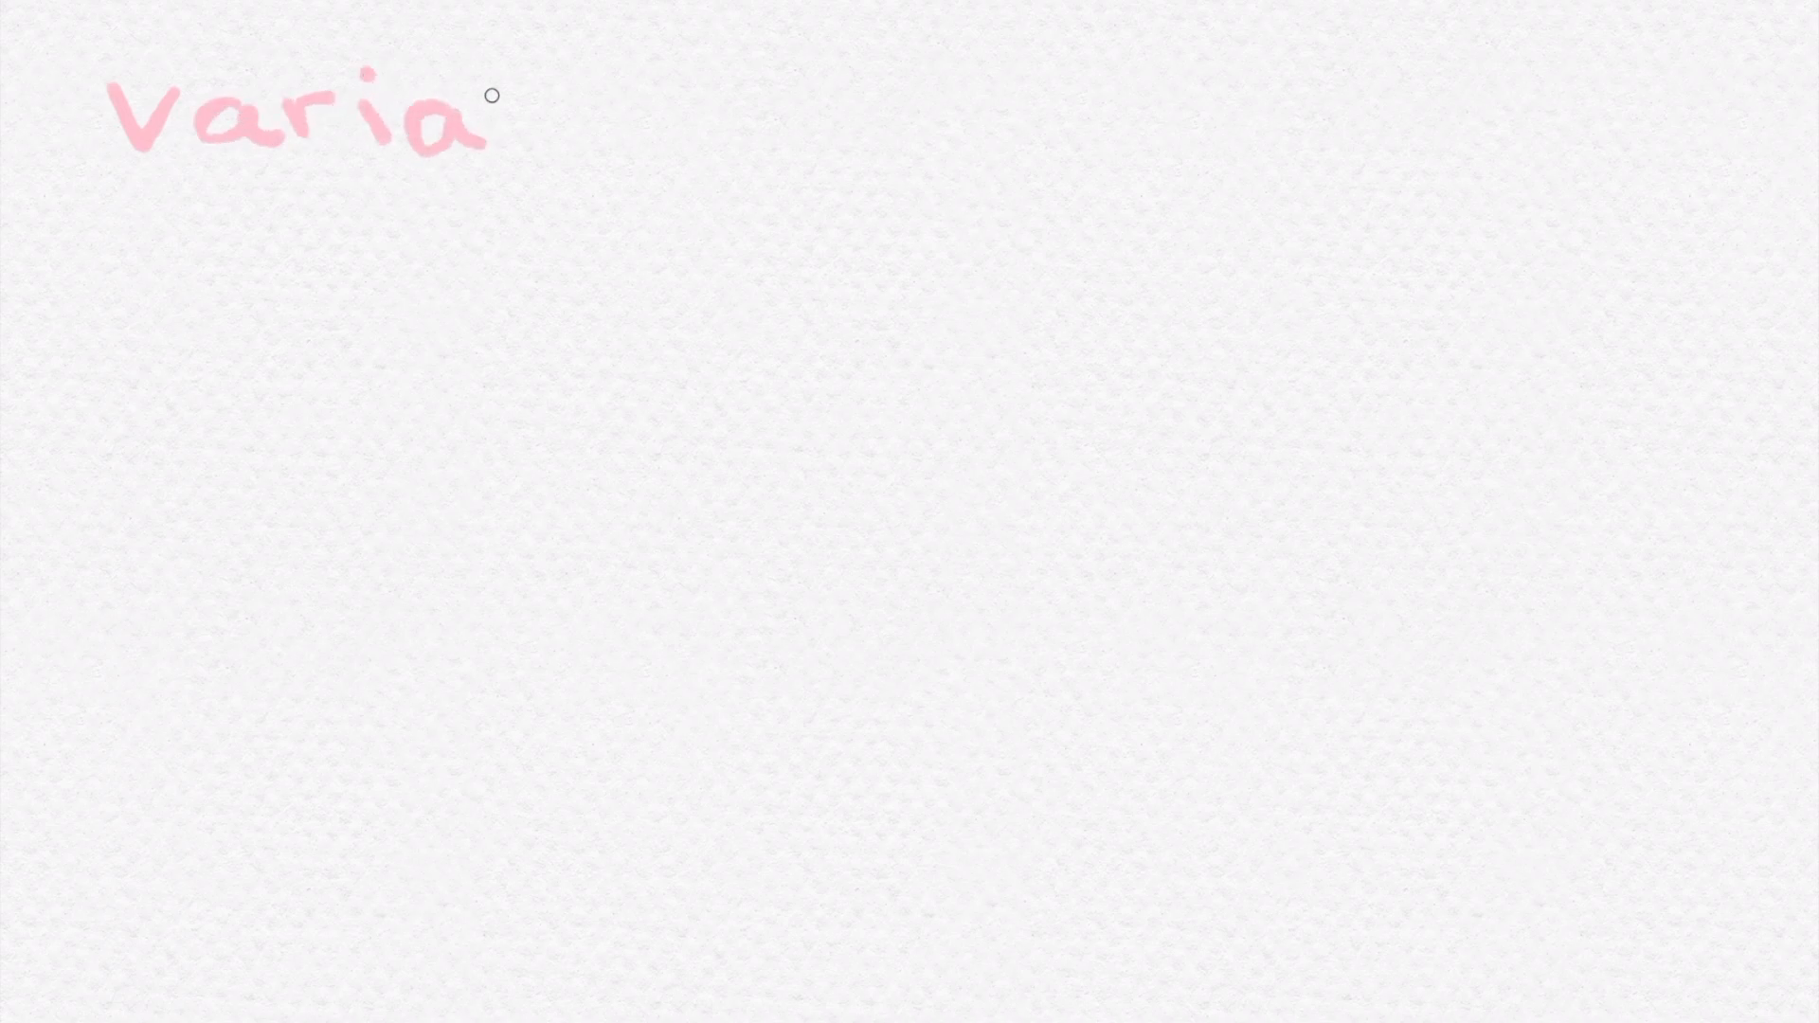
Step: Handwrite the 'Variable x' heading in pink pen
drag(487, 110, 626, 115)
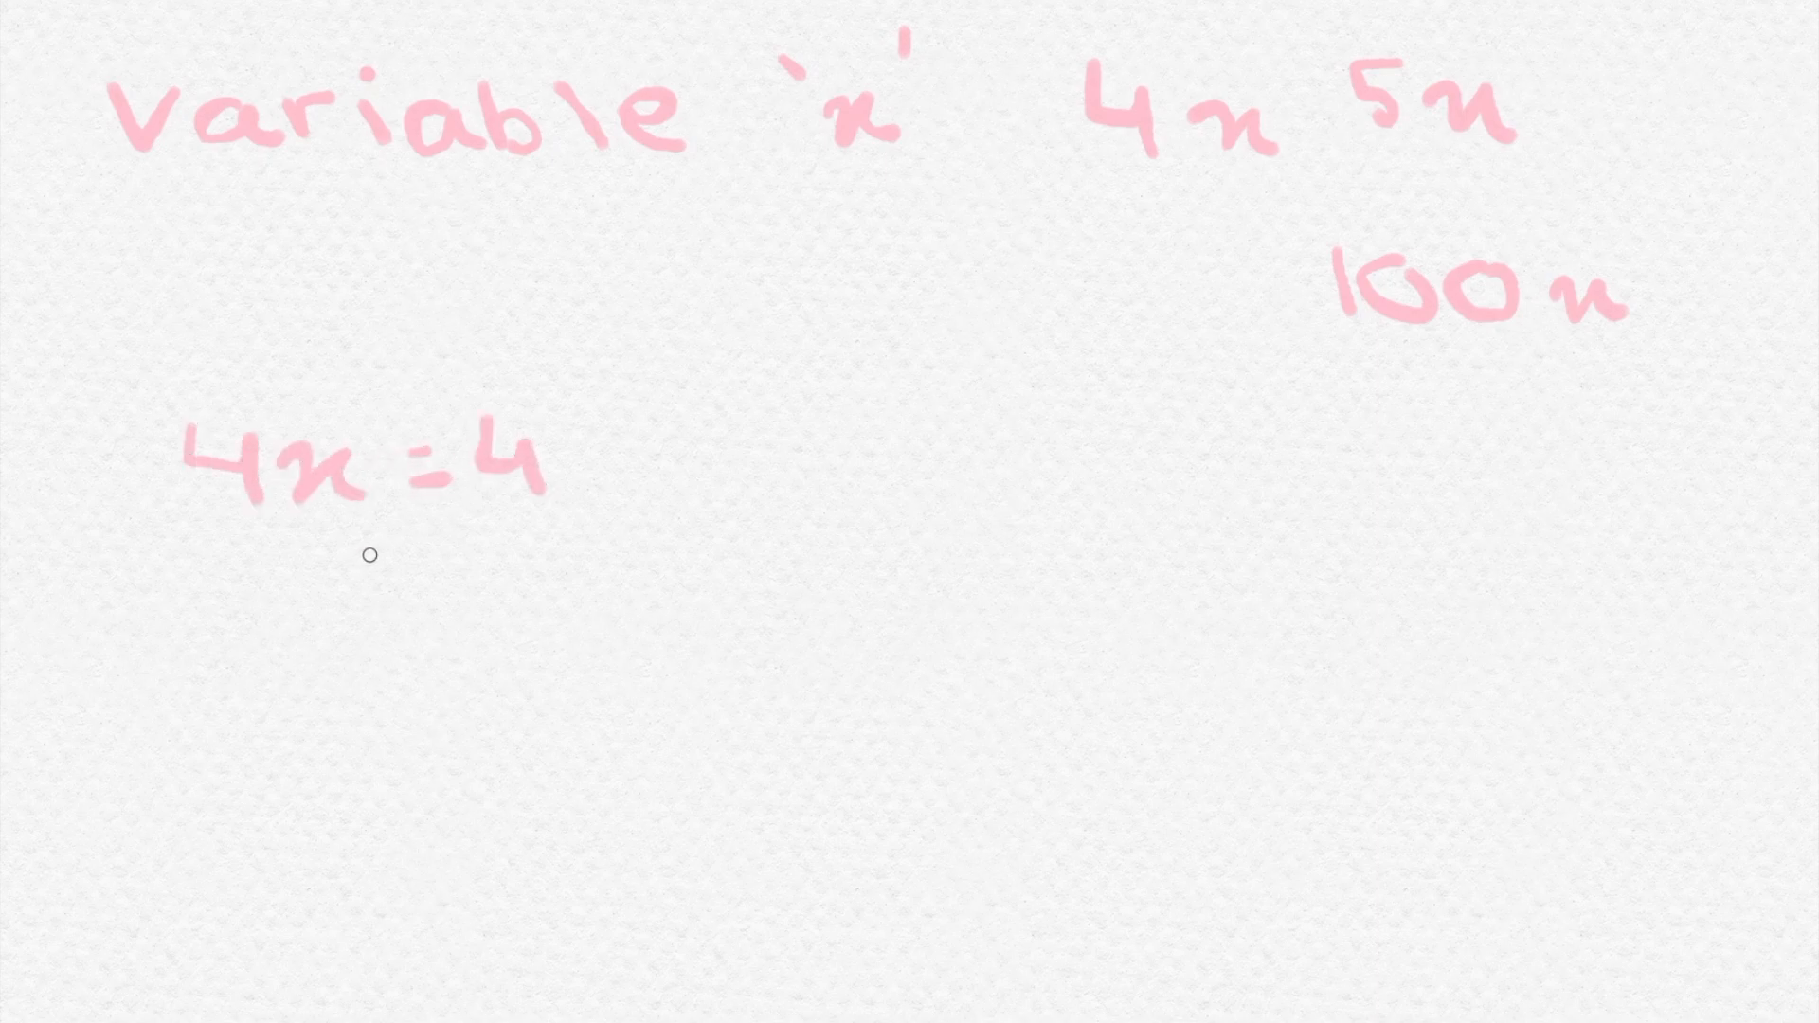
mouse_move(508, 492)
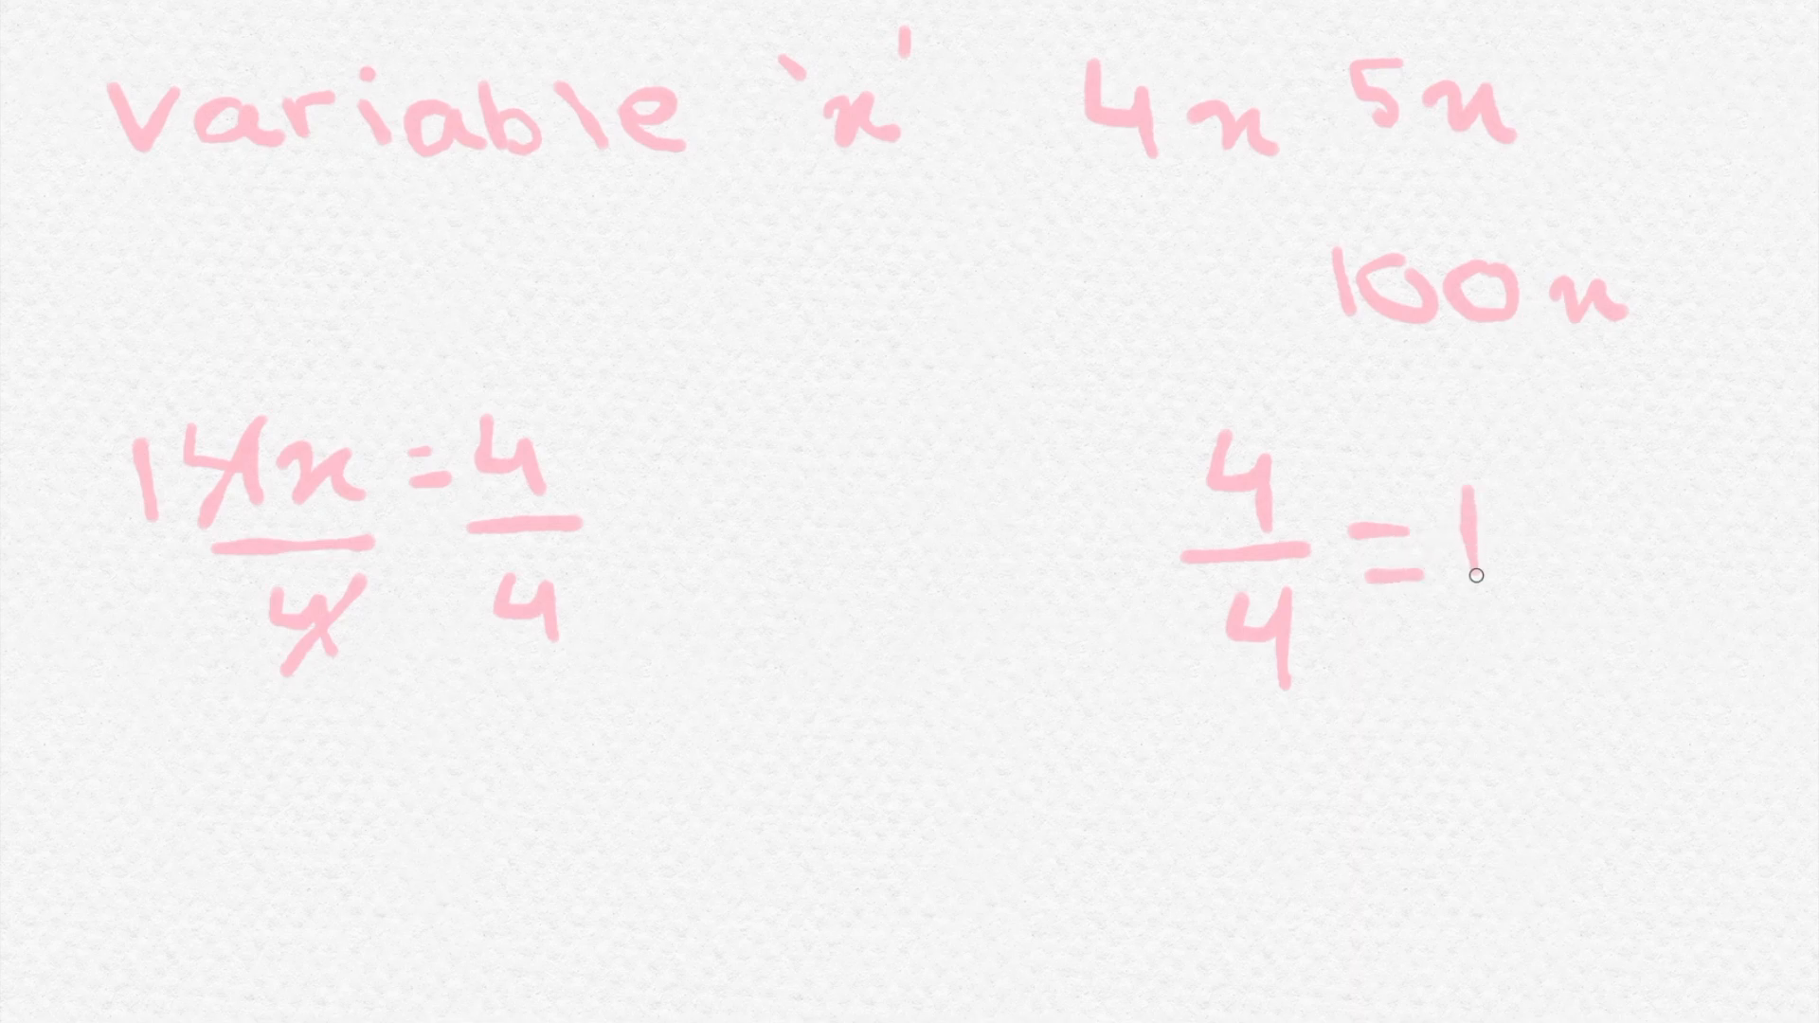
mouse_move(456, 764)
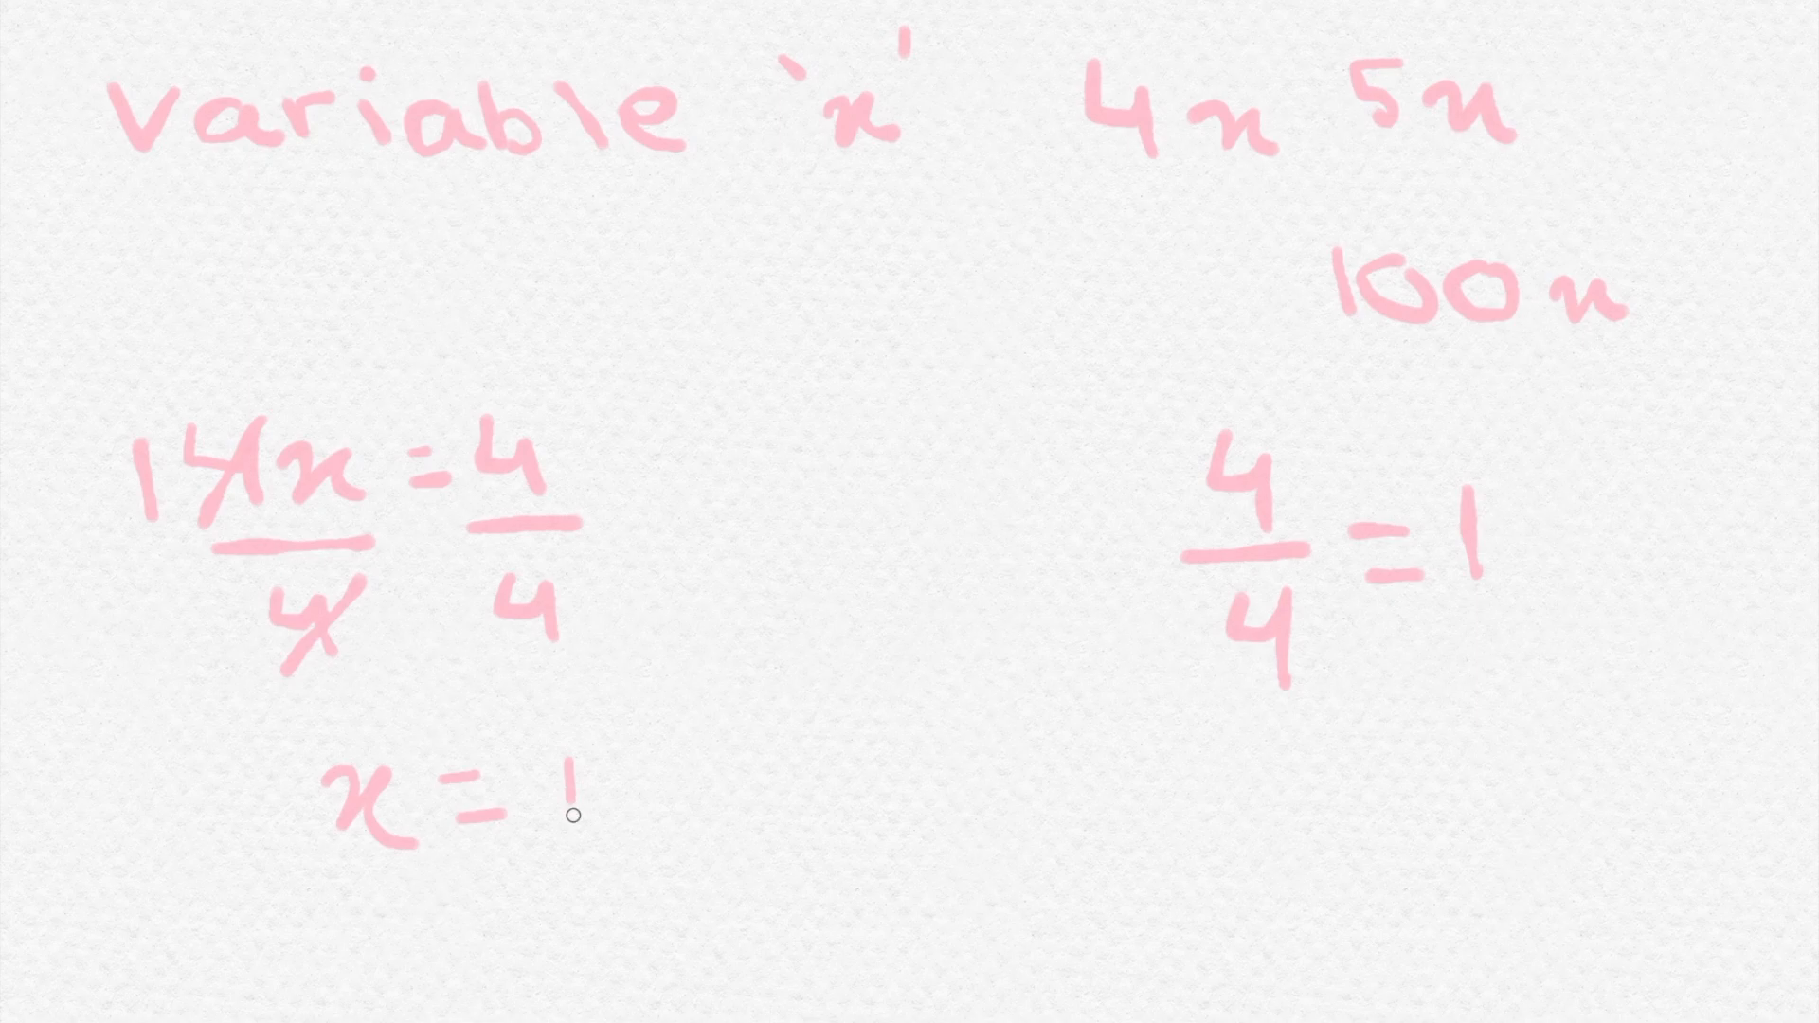
mouse_move(769, 439)
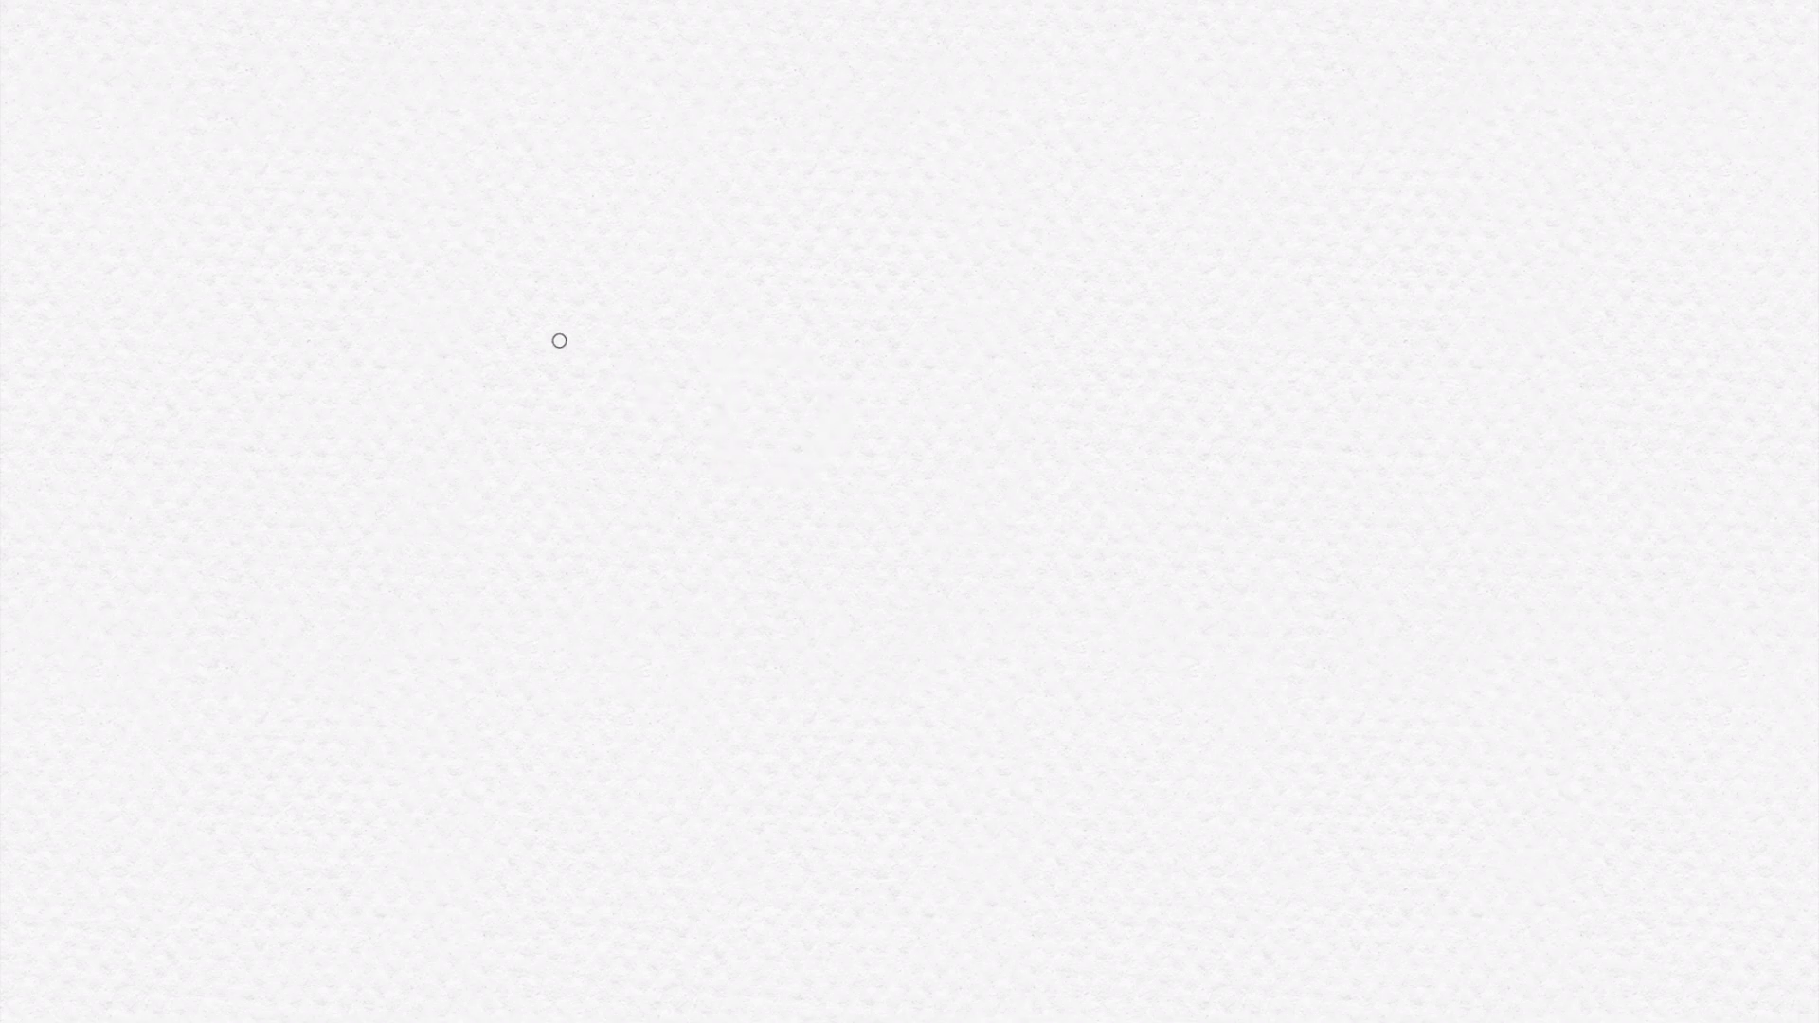
mouse_move(216, 135)
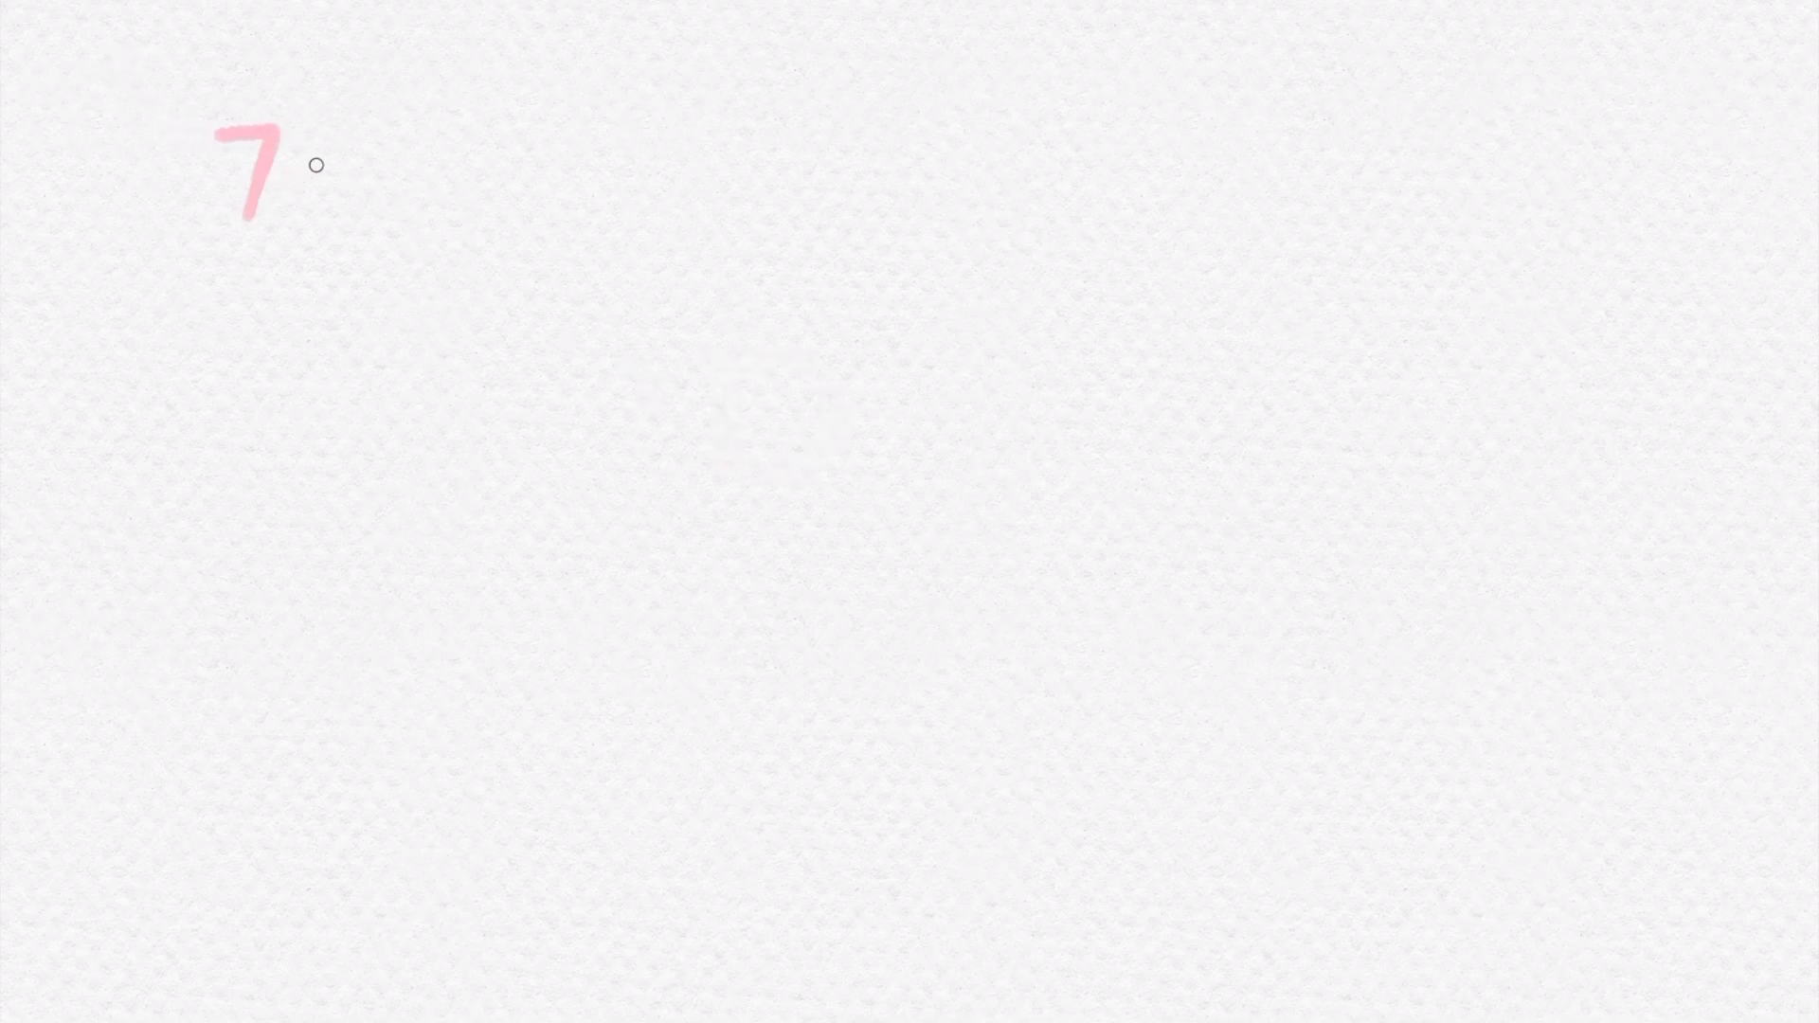
Step: Handwrite the equation 7x = 49
drag(314, 169, 382, 169)
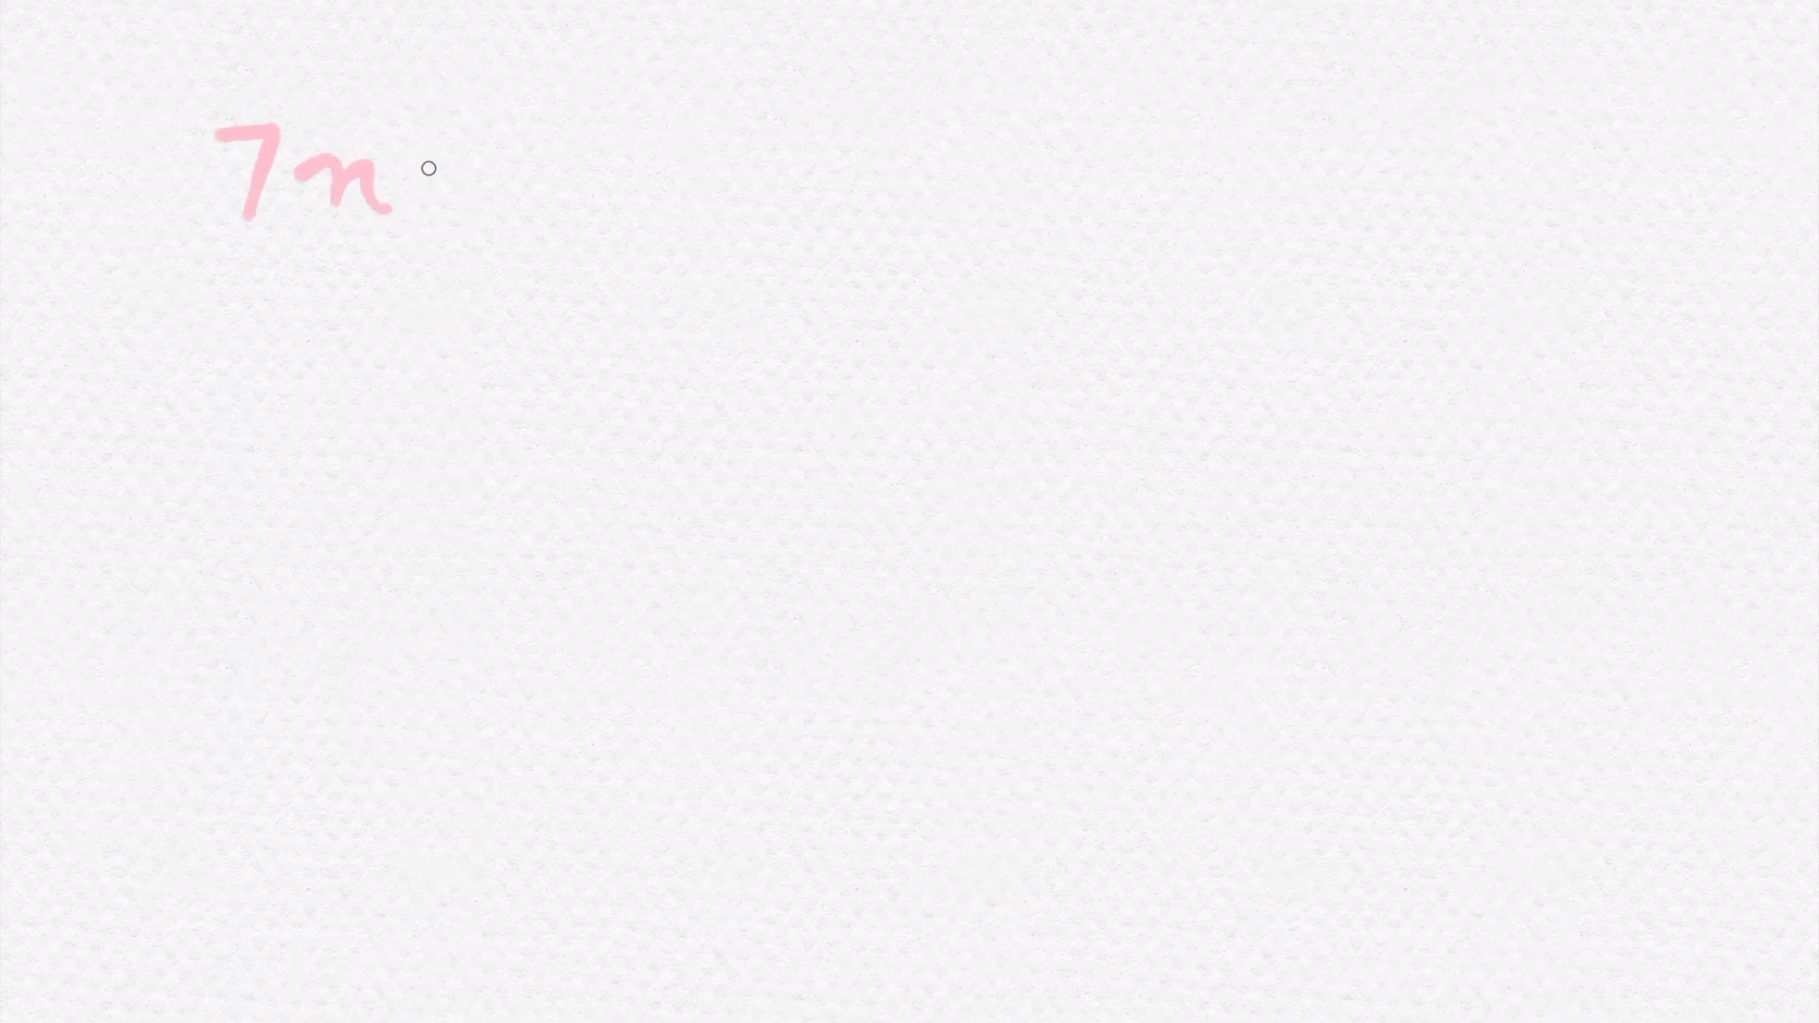
drag(434, 174, 487, 174)
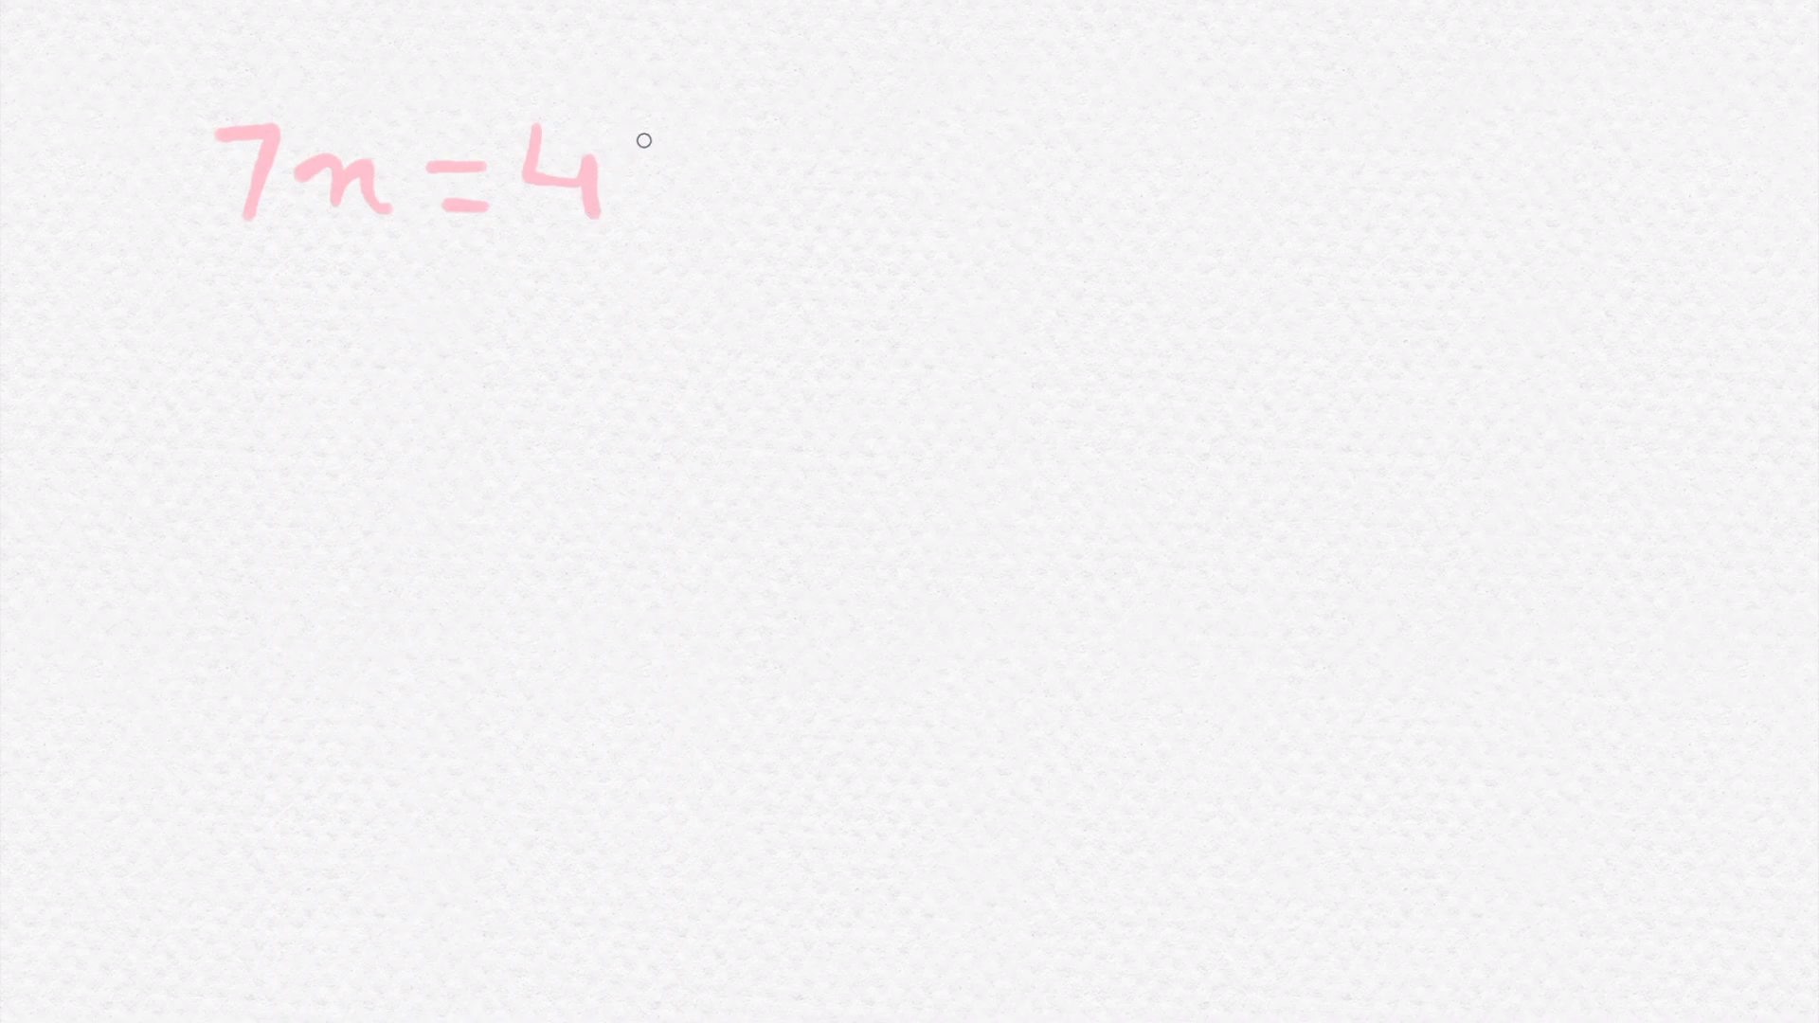
drag(644, 139, 692, 213)
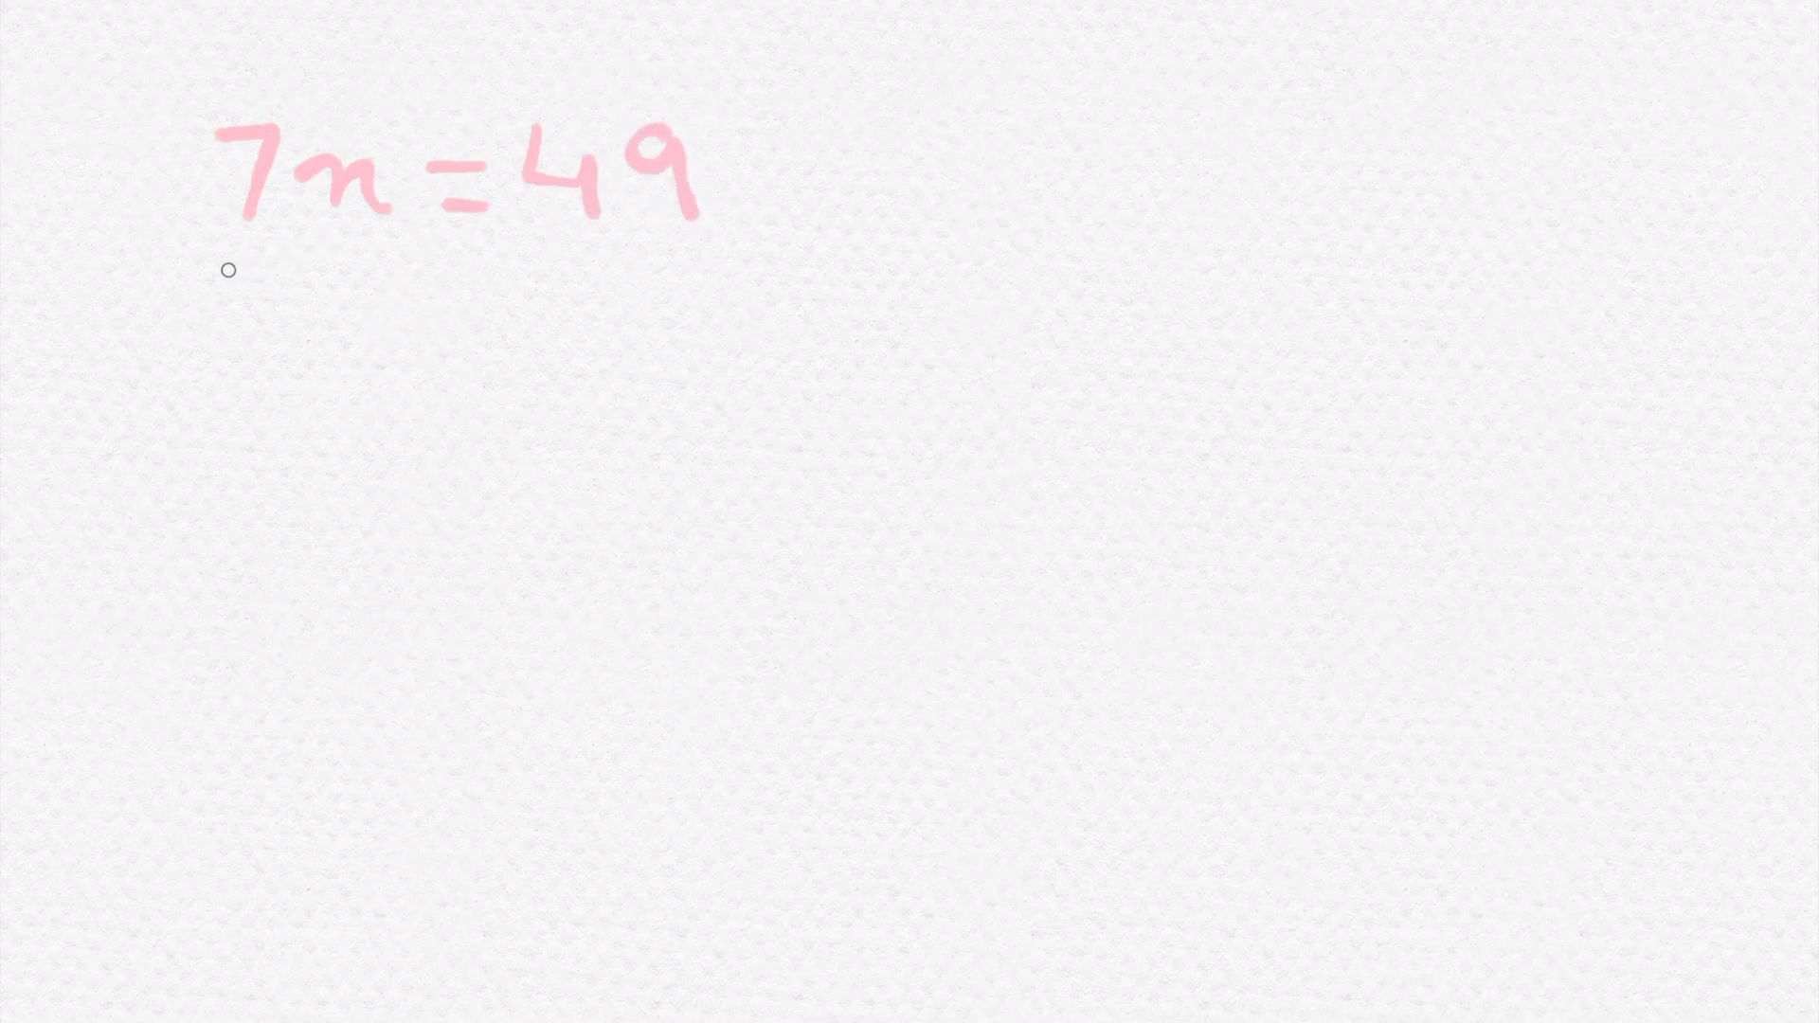
Step: Divide both sides by 7, cancel the sevens, and write x = 7
drag(229, 269, 400, 263)
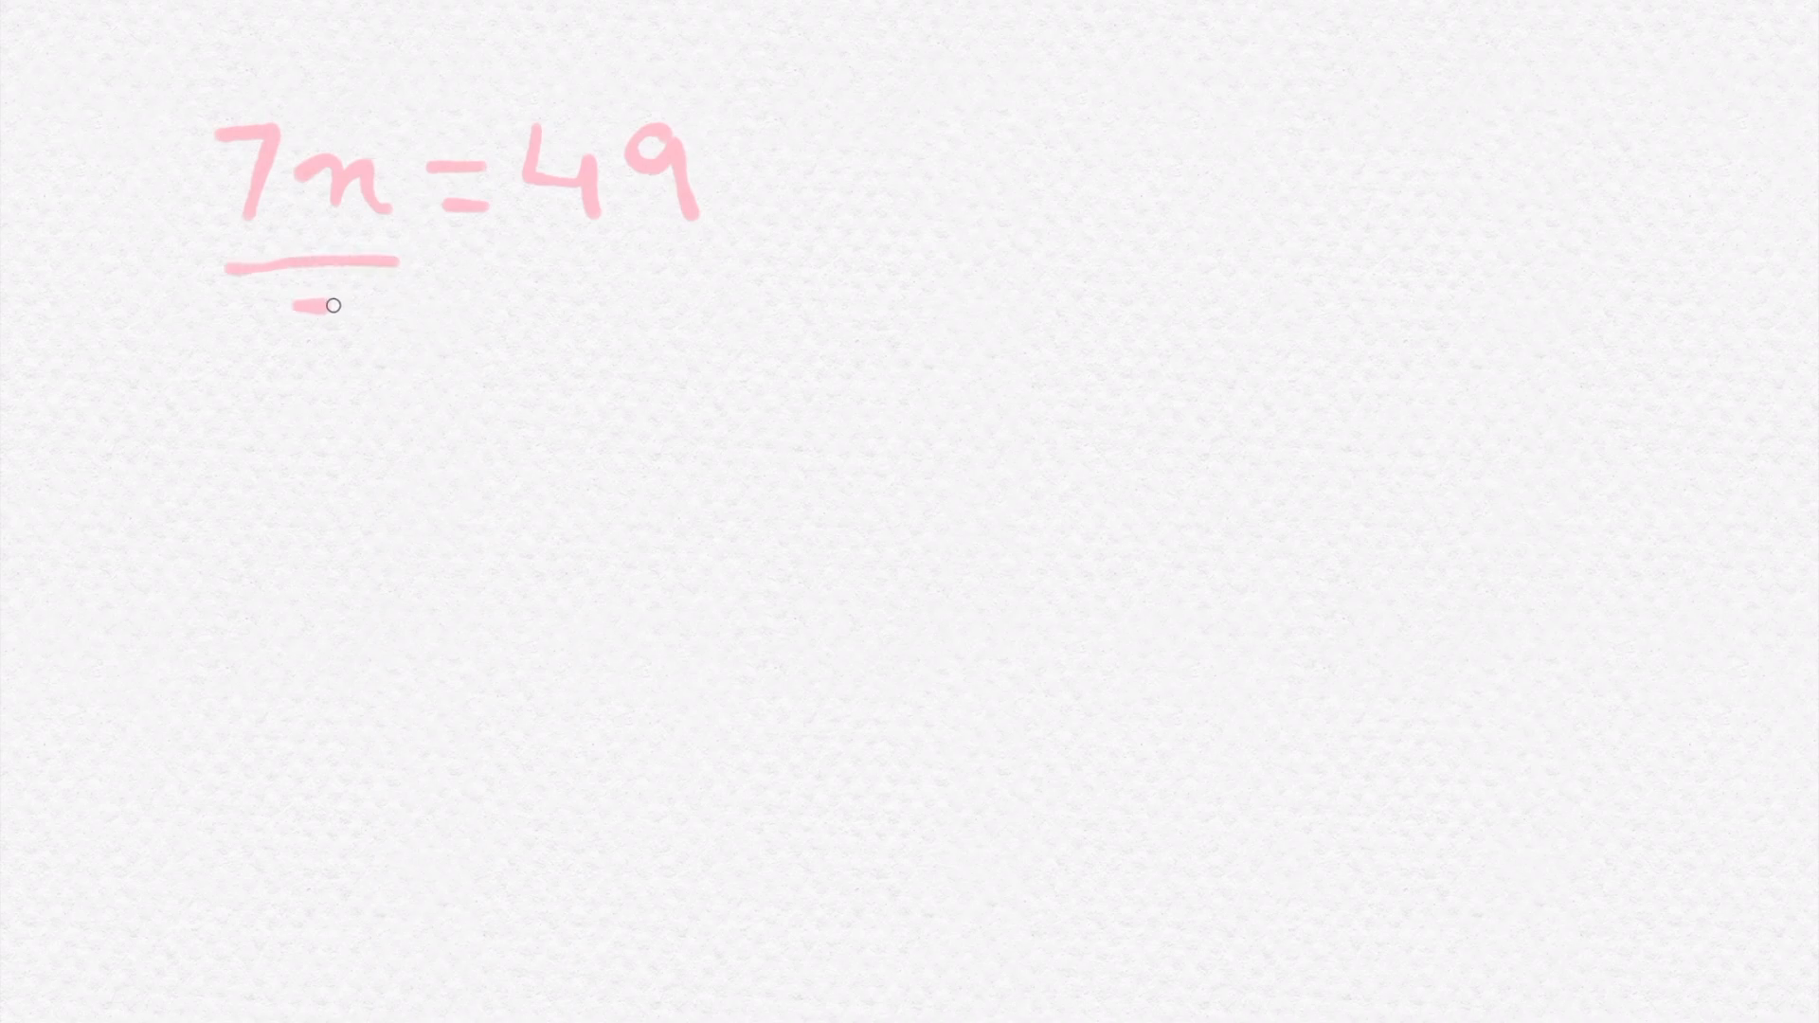
drag(325, 289, 336, 371)
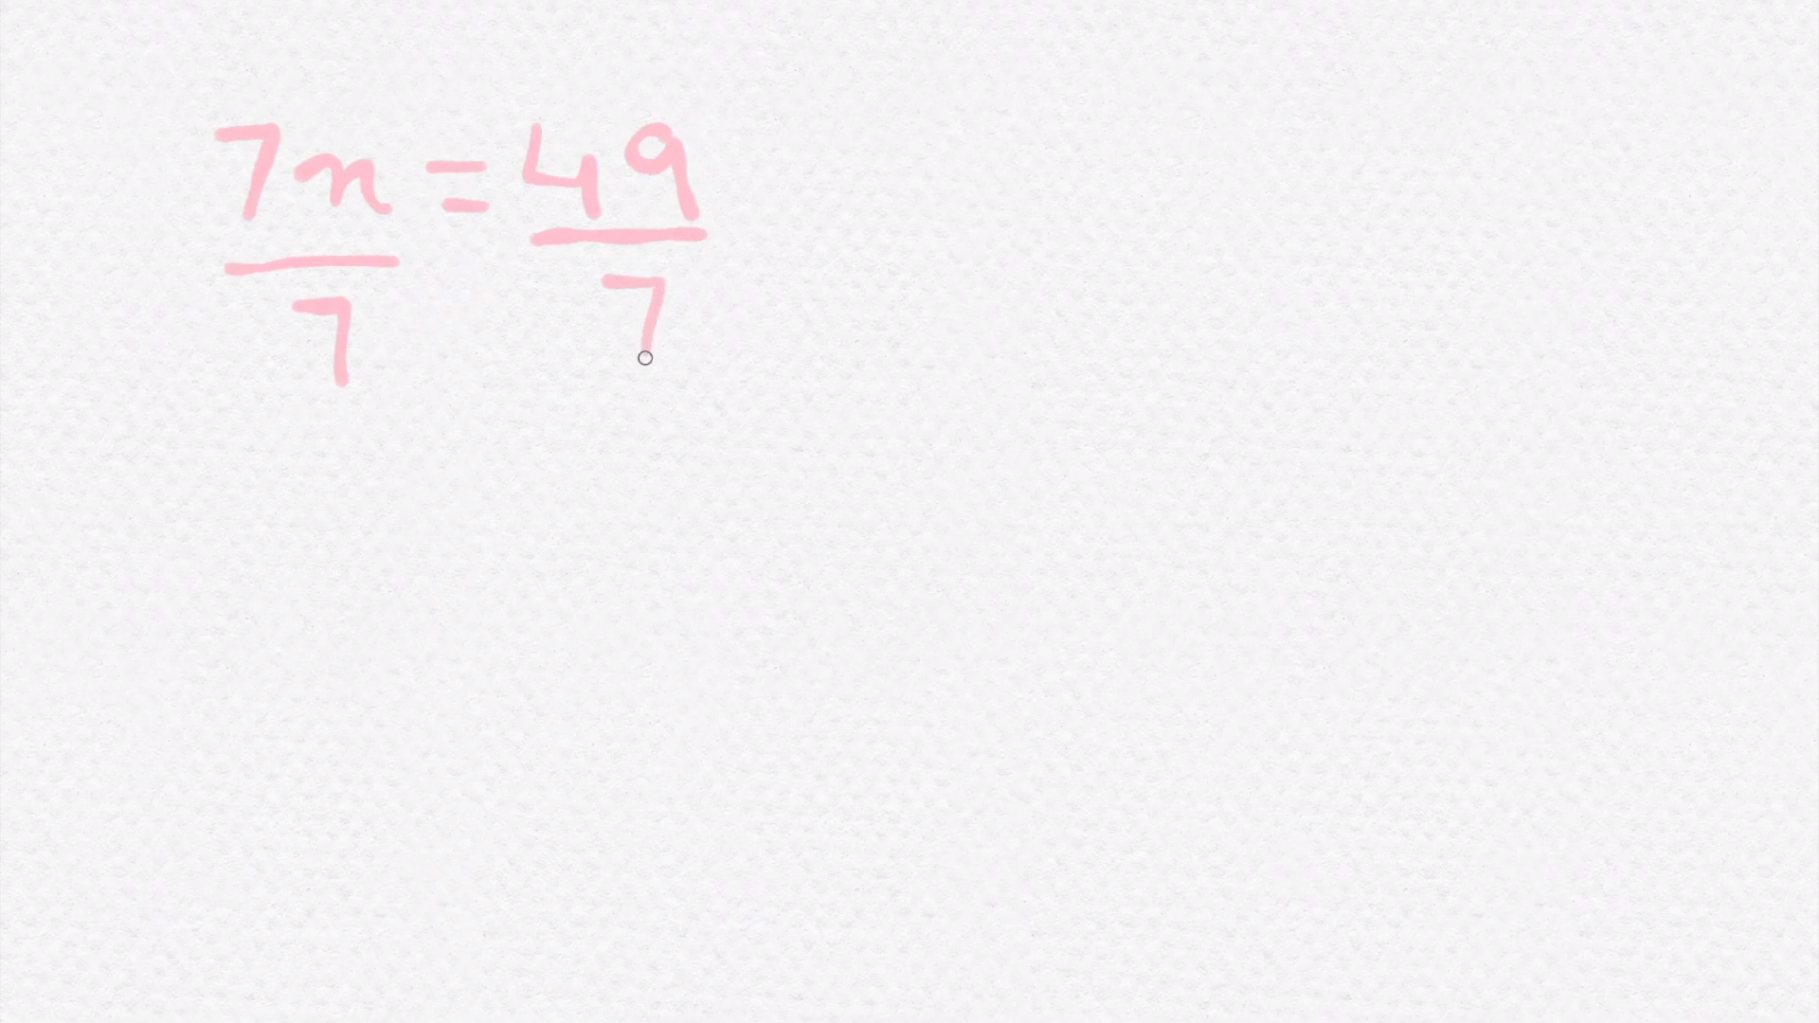
drag(301, 98, 209, 208)
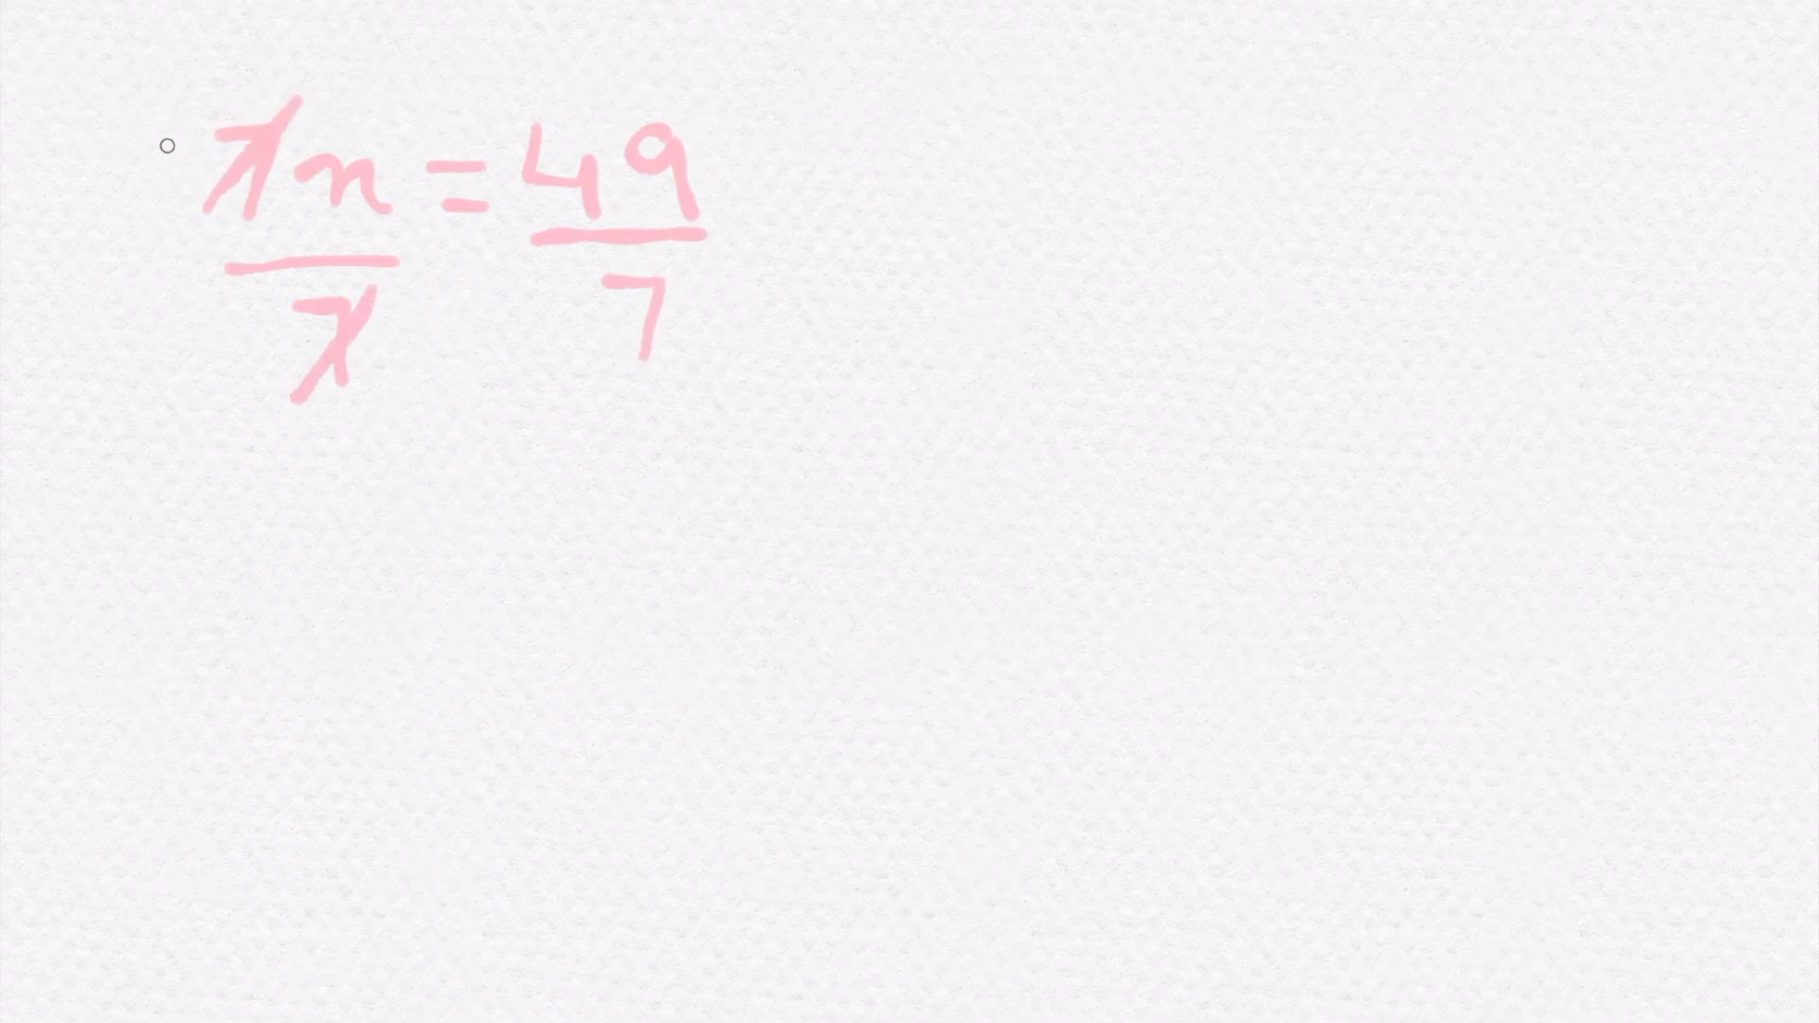
drag(172, 145, 172, 220)
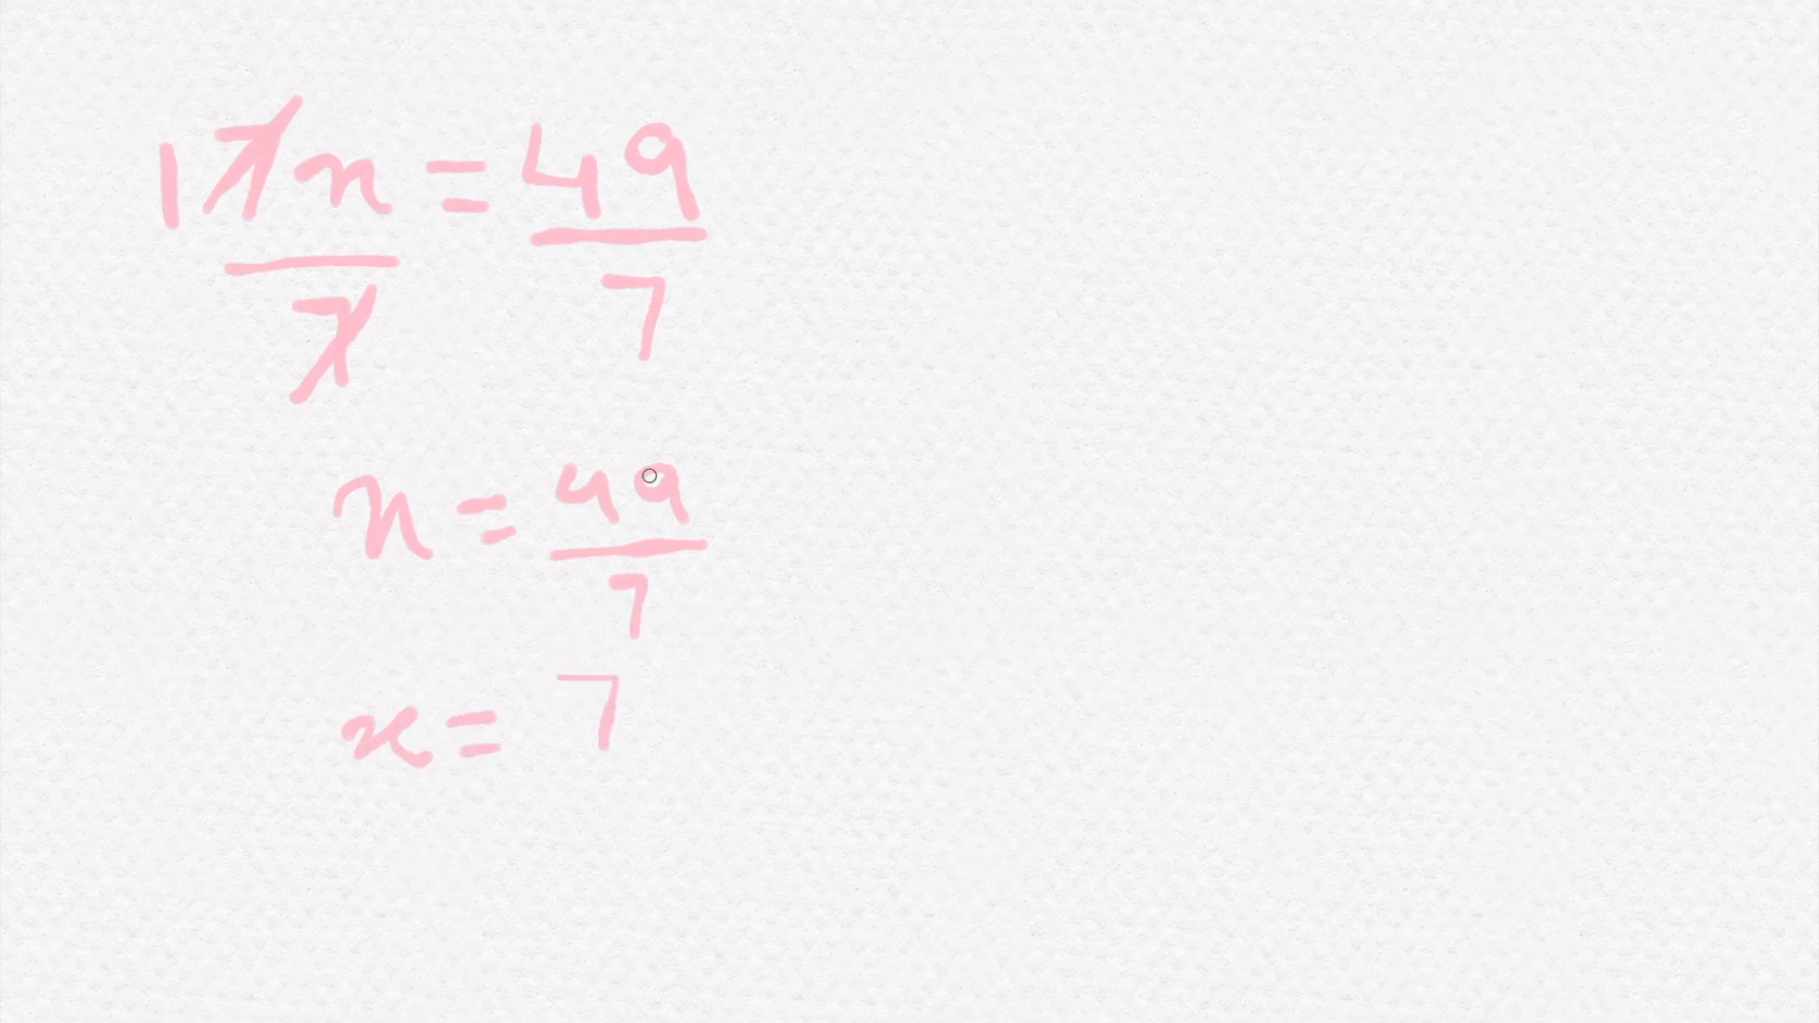
mouse_move(1056, 212)
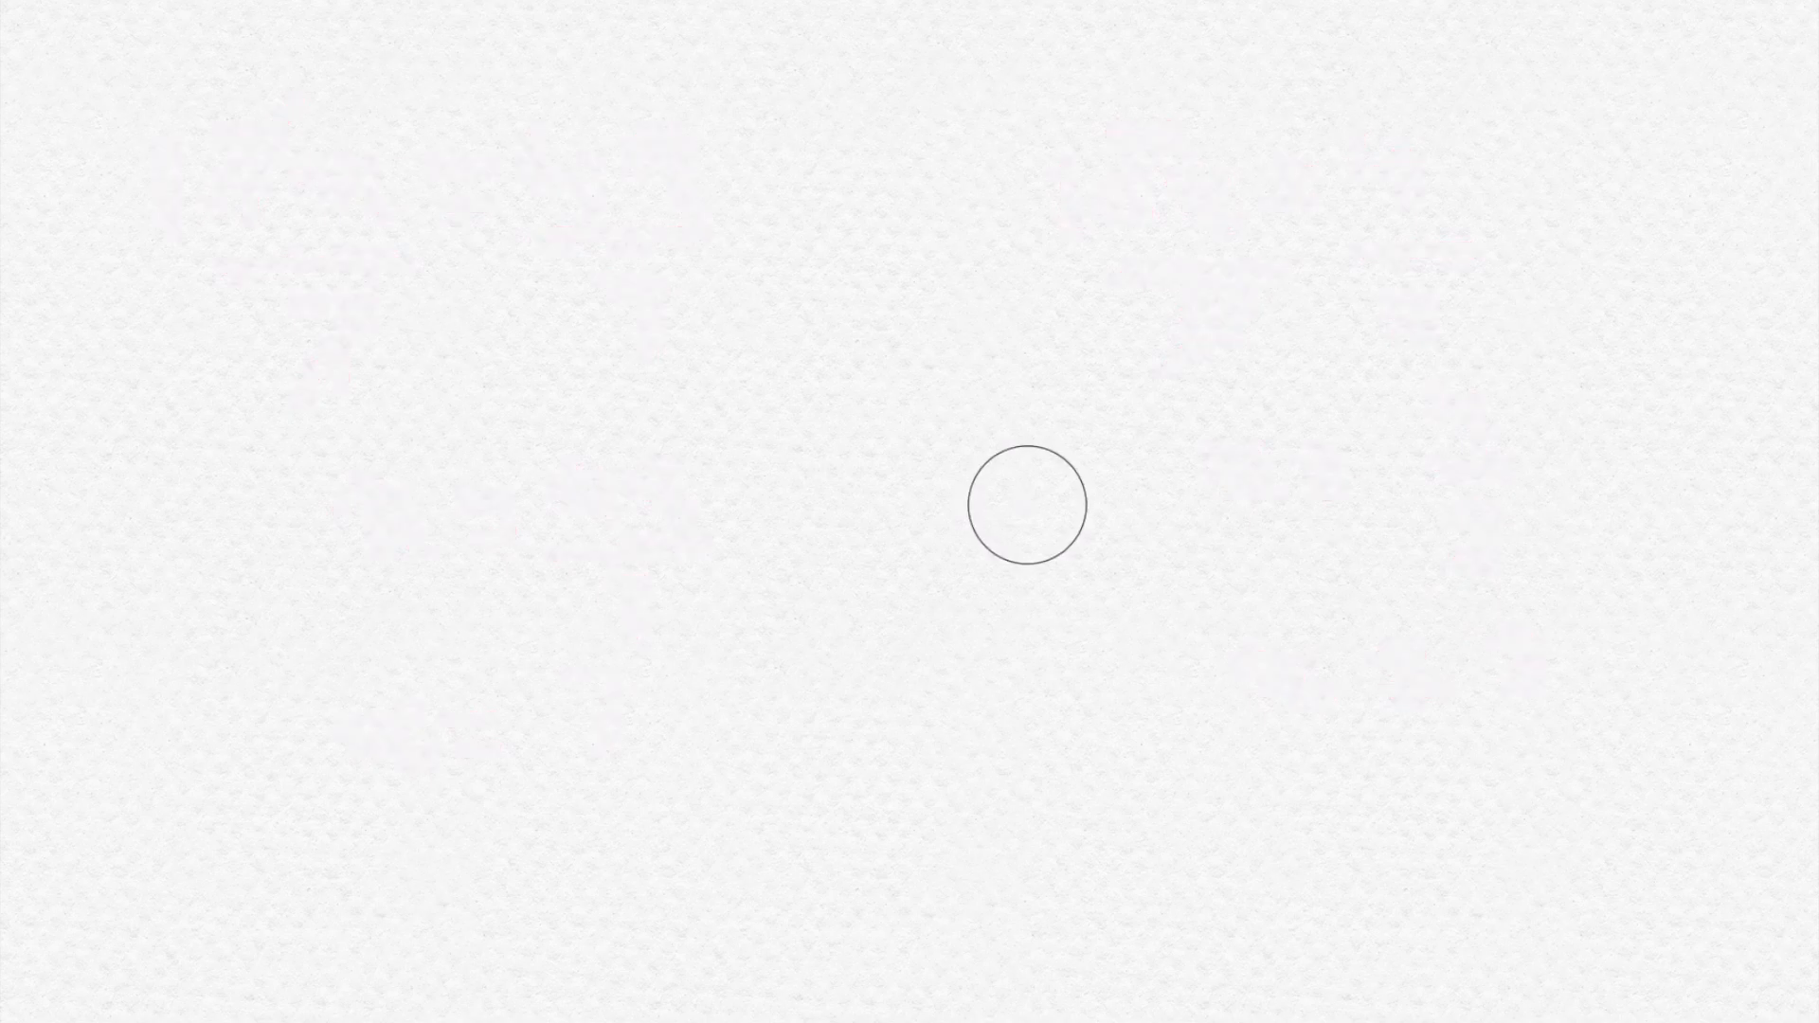
mouse_move(148, 128)
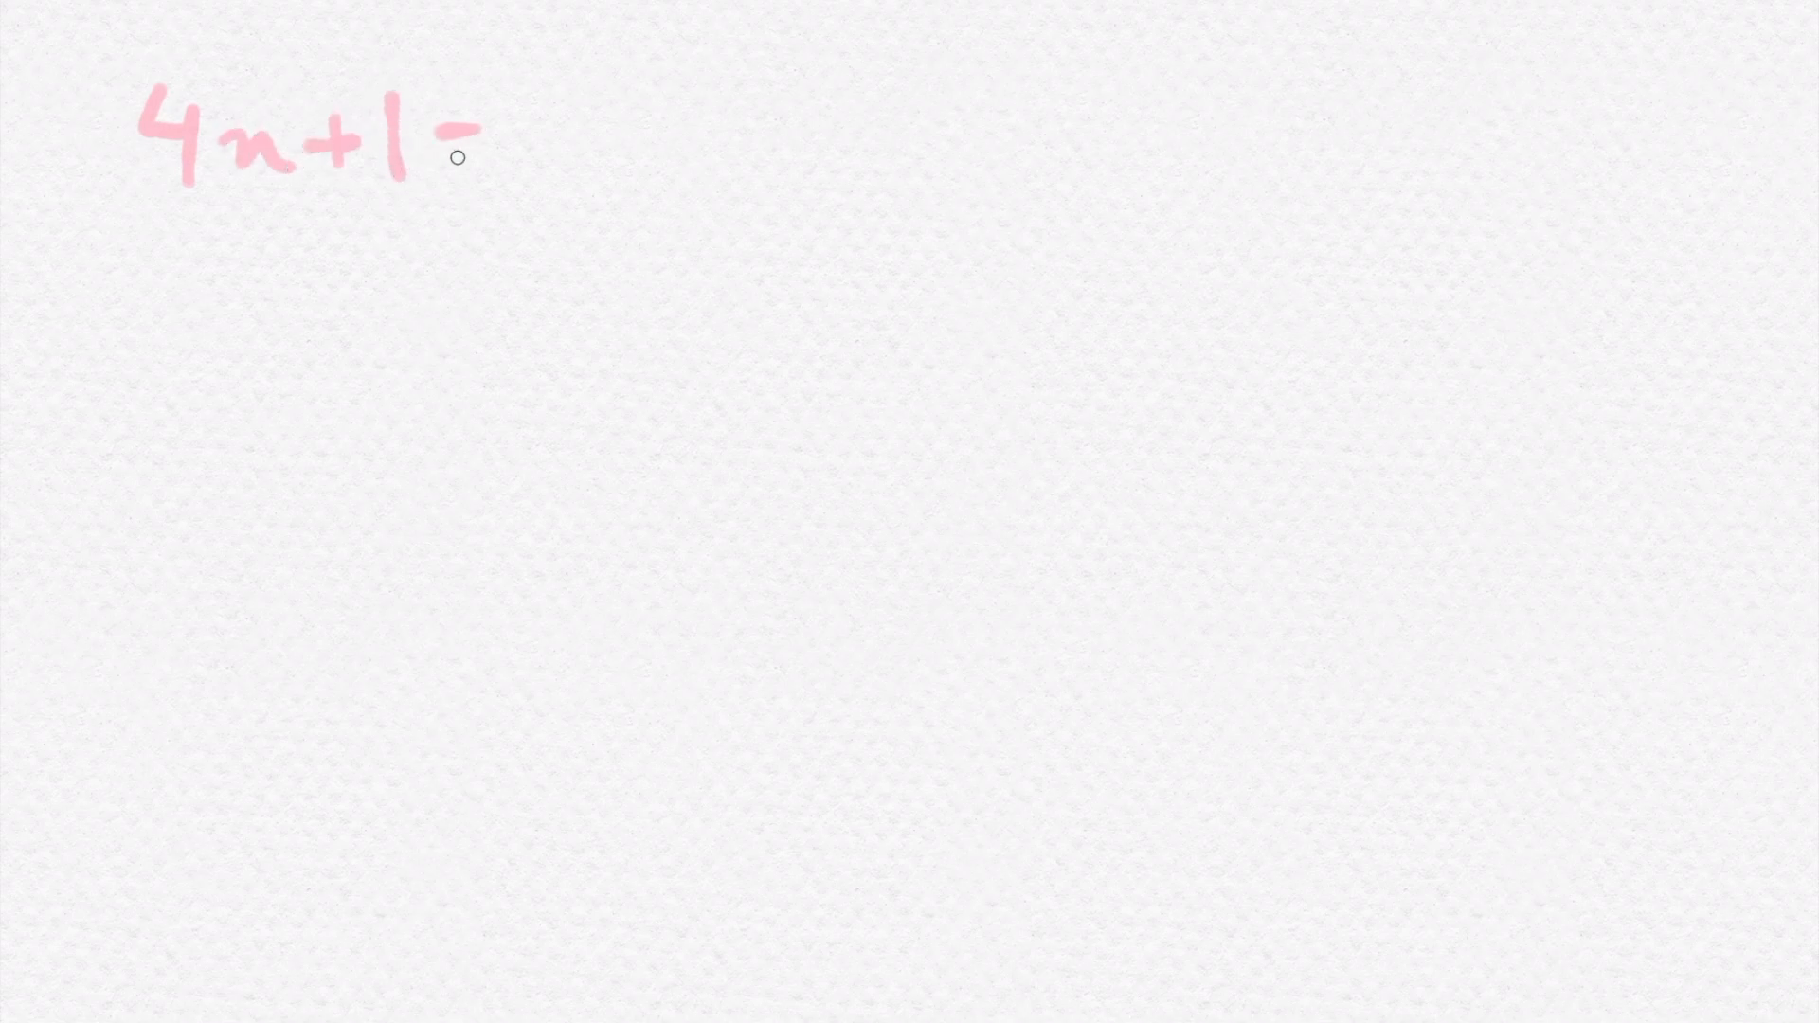
Step: Complete 4x + 1 = 5 and write 4x on the line below
drag(453, 156, 597, 128)
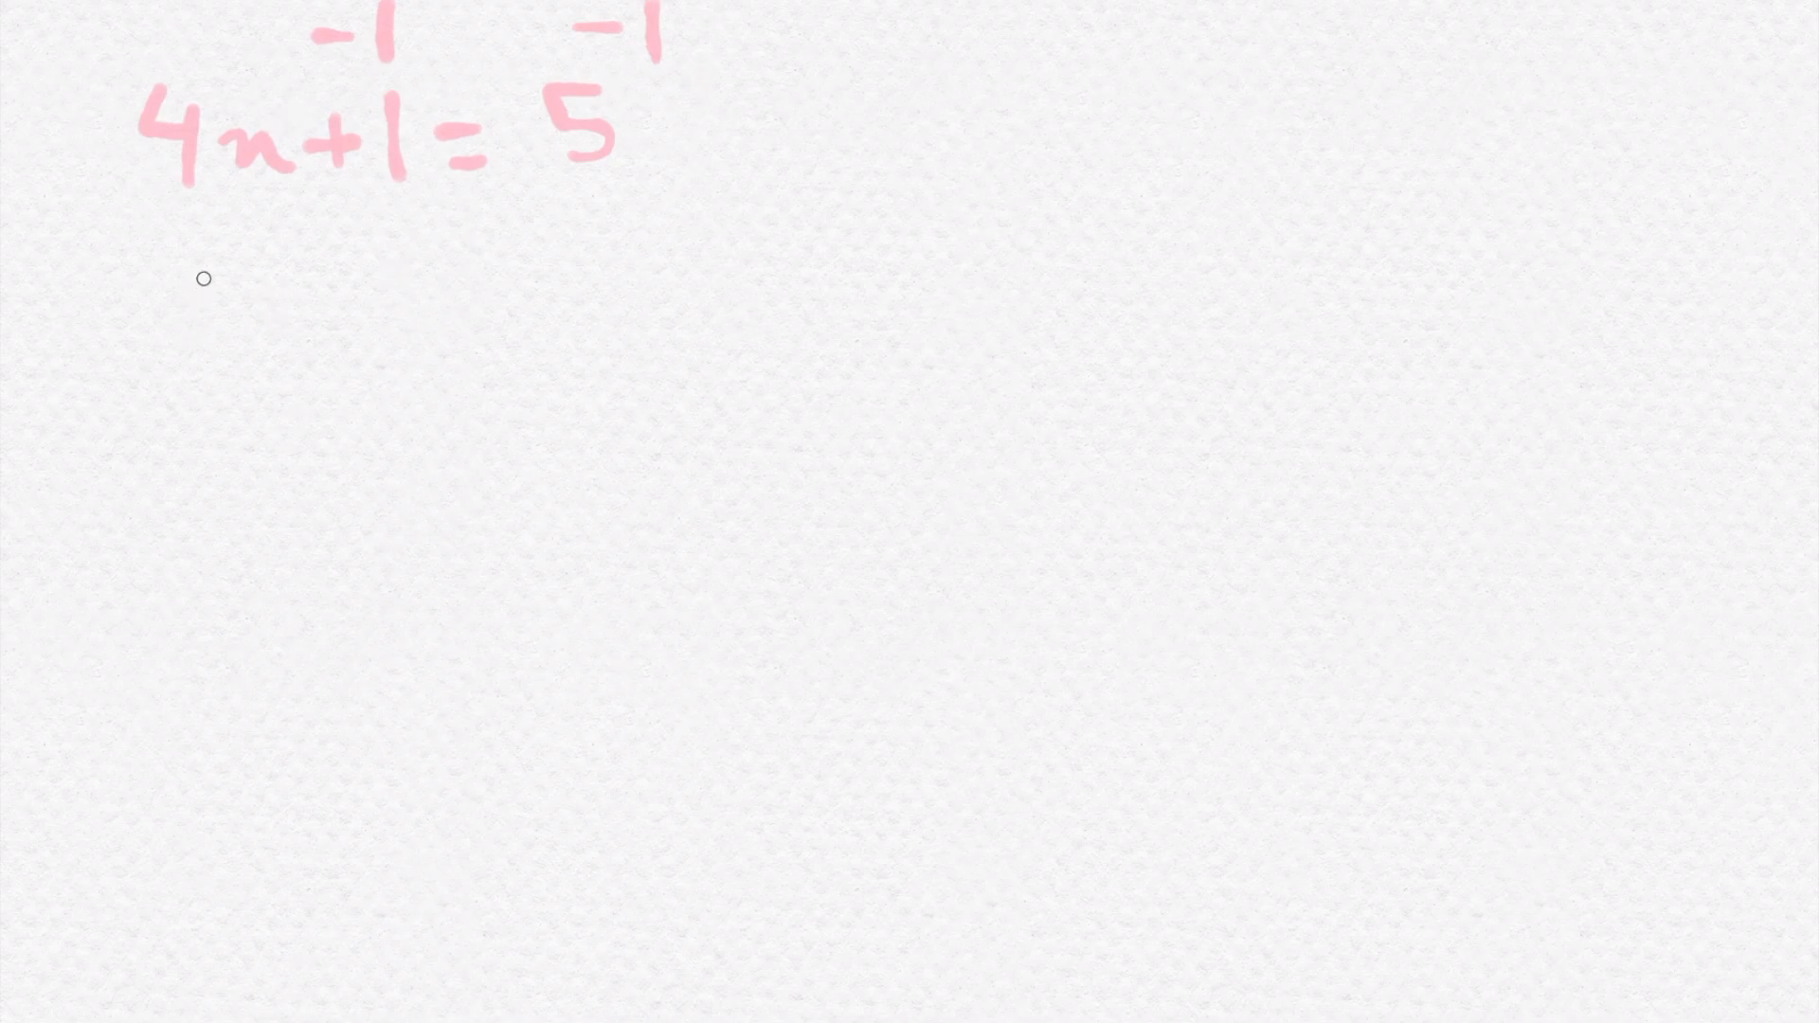
drag(202, 278, 336, 337)
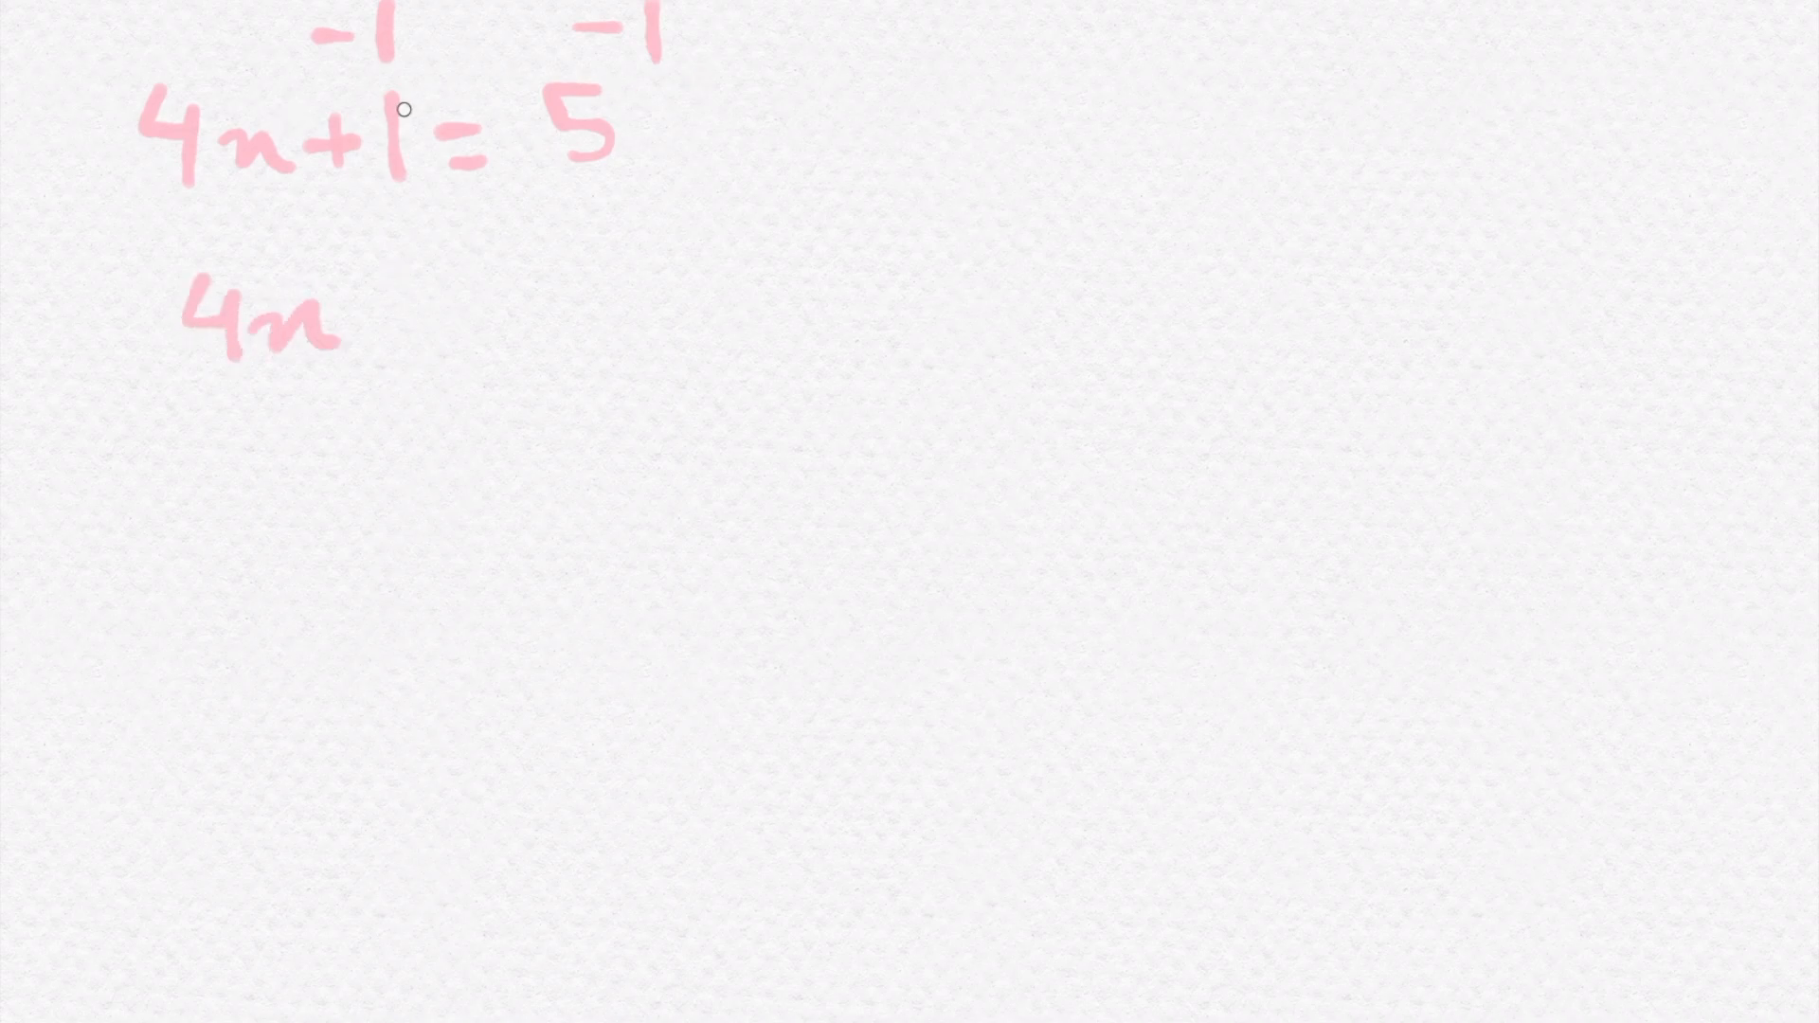
drag(371, 325, 418, 325)
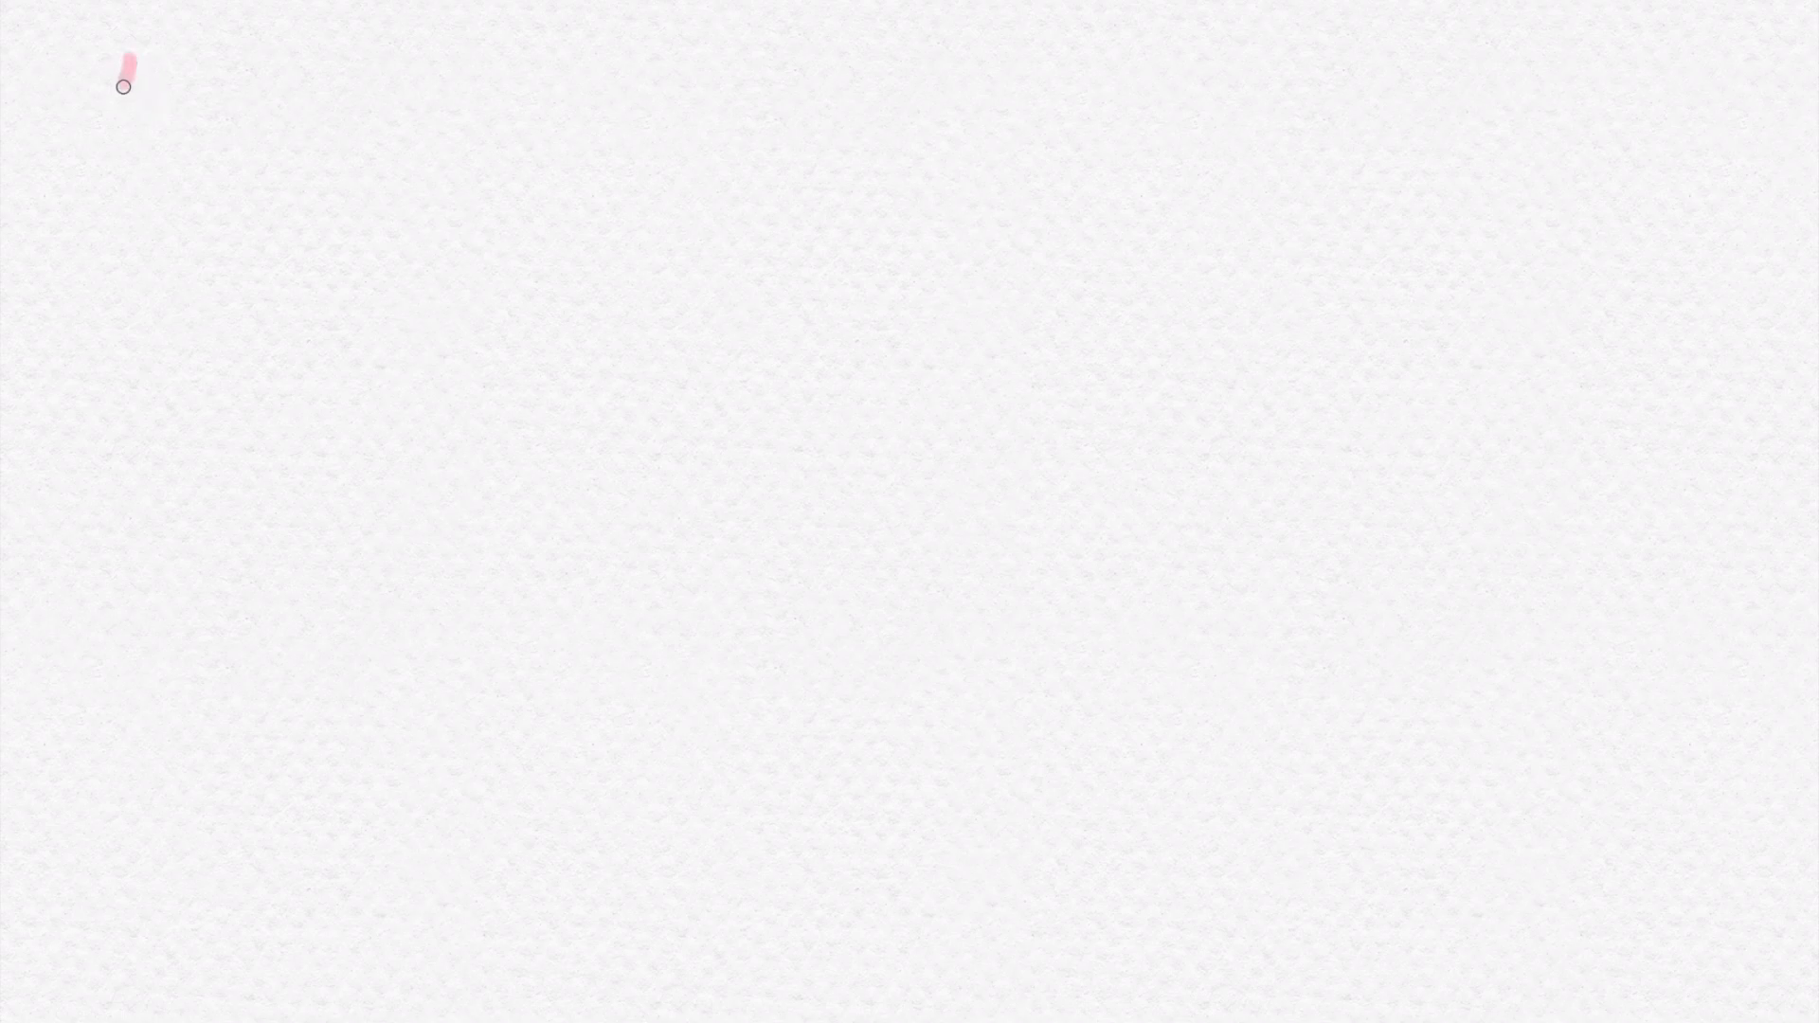
Step: Handwrite 4x + 3x = 2 at the top left and begin a new stroke below
drag(122, 87, 249, 139)
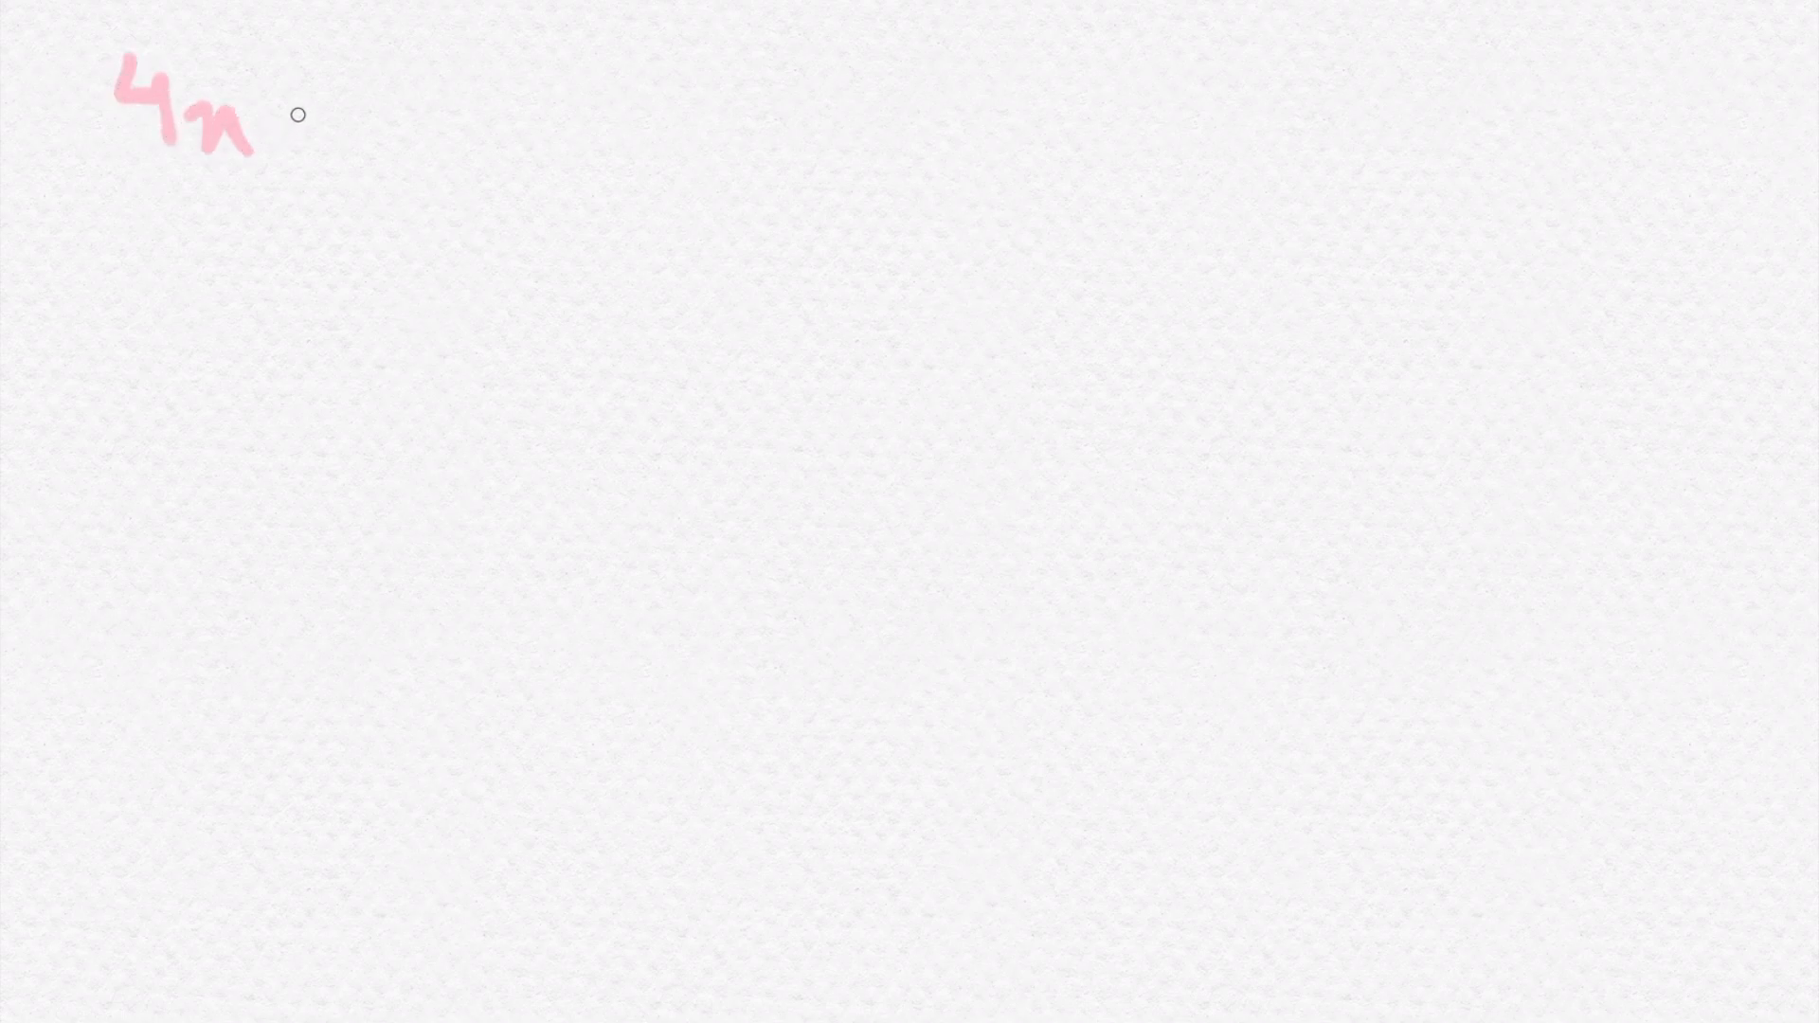
drag(296, 114, 453, 119)
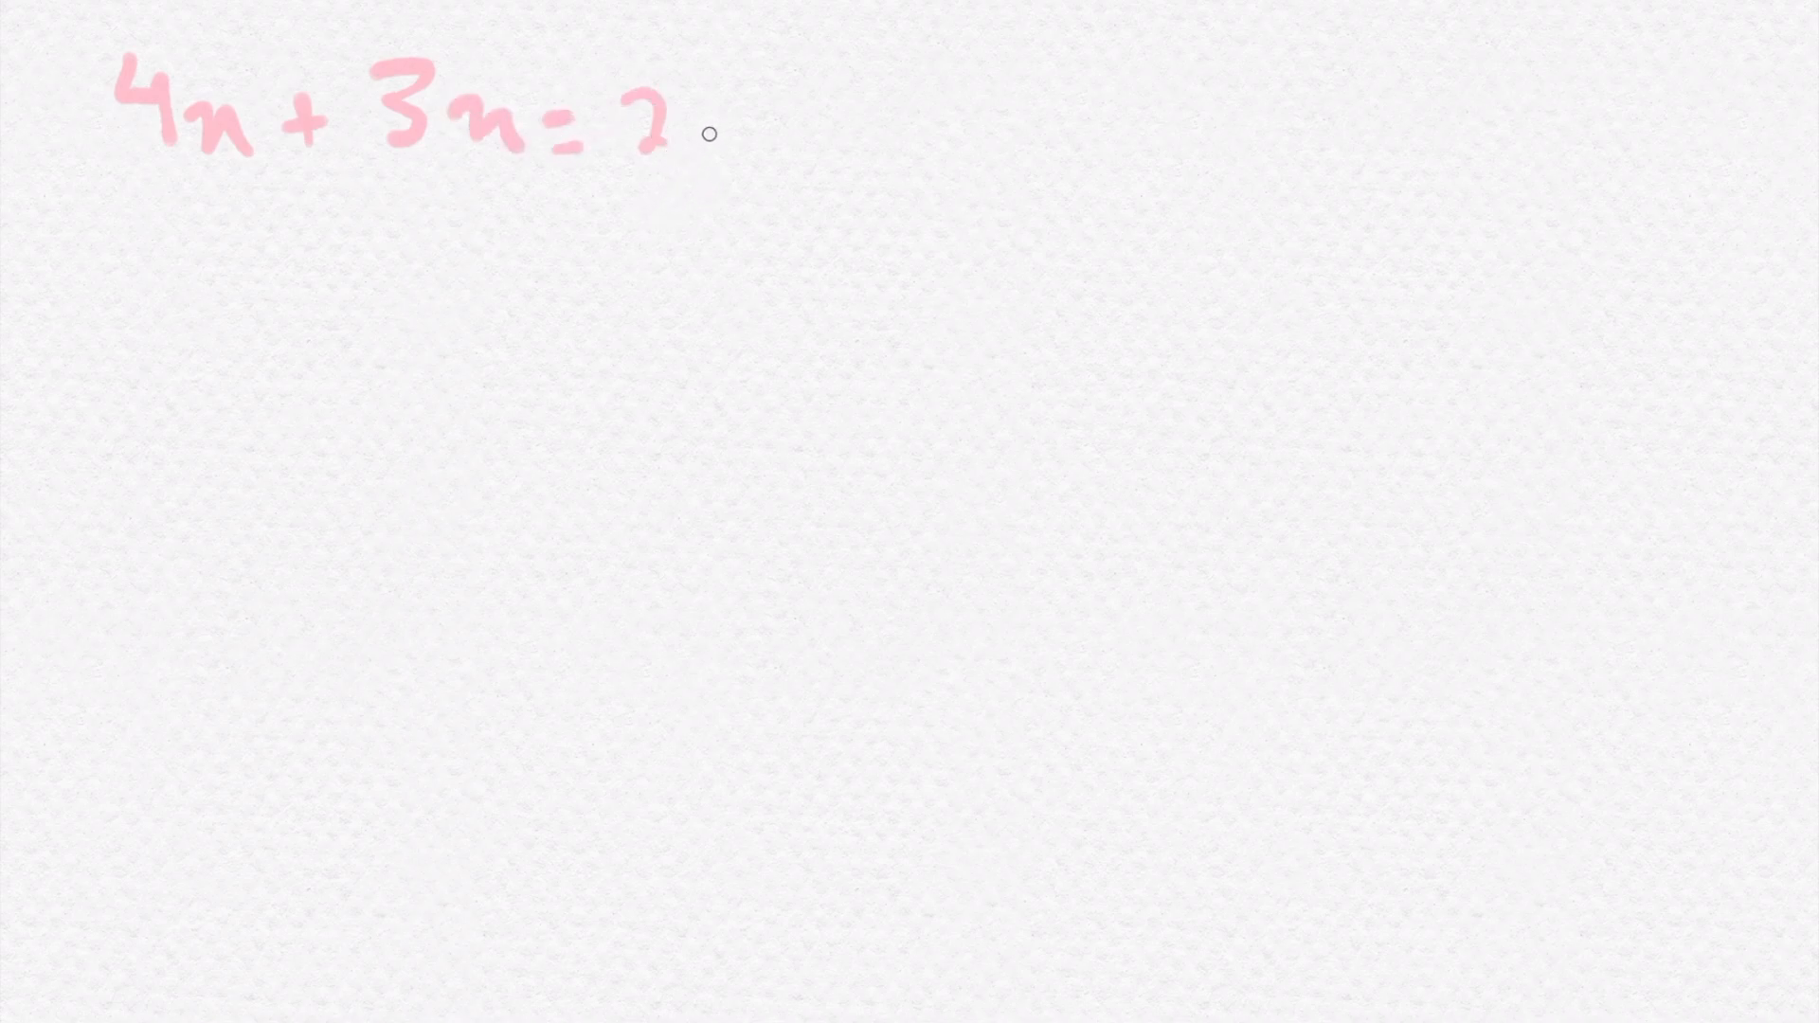
mouse_move(320, 253)
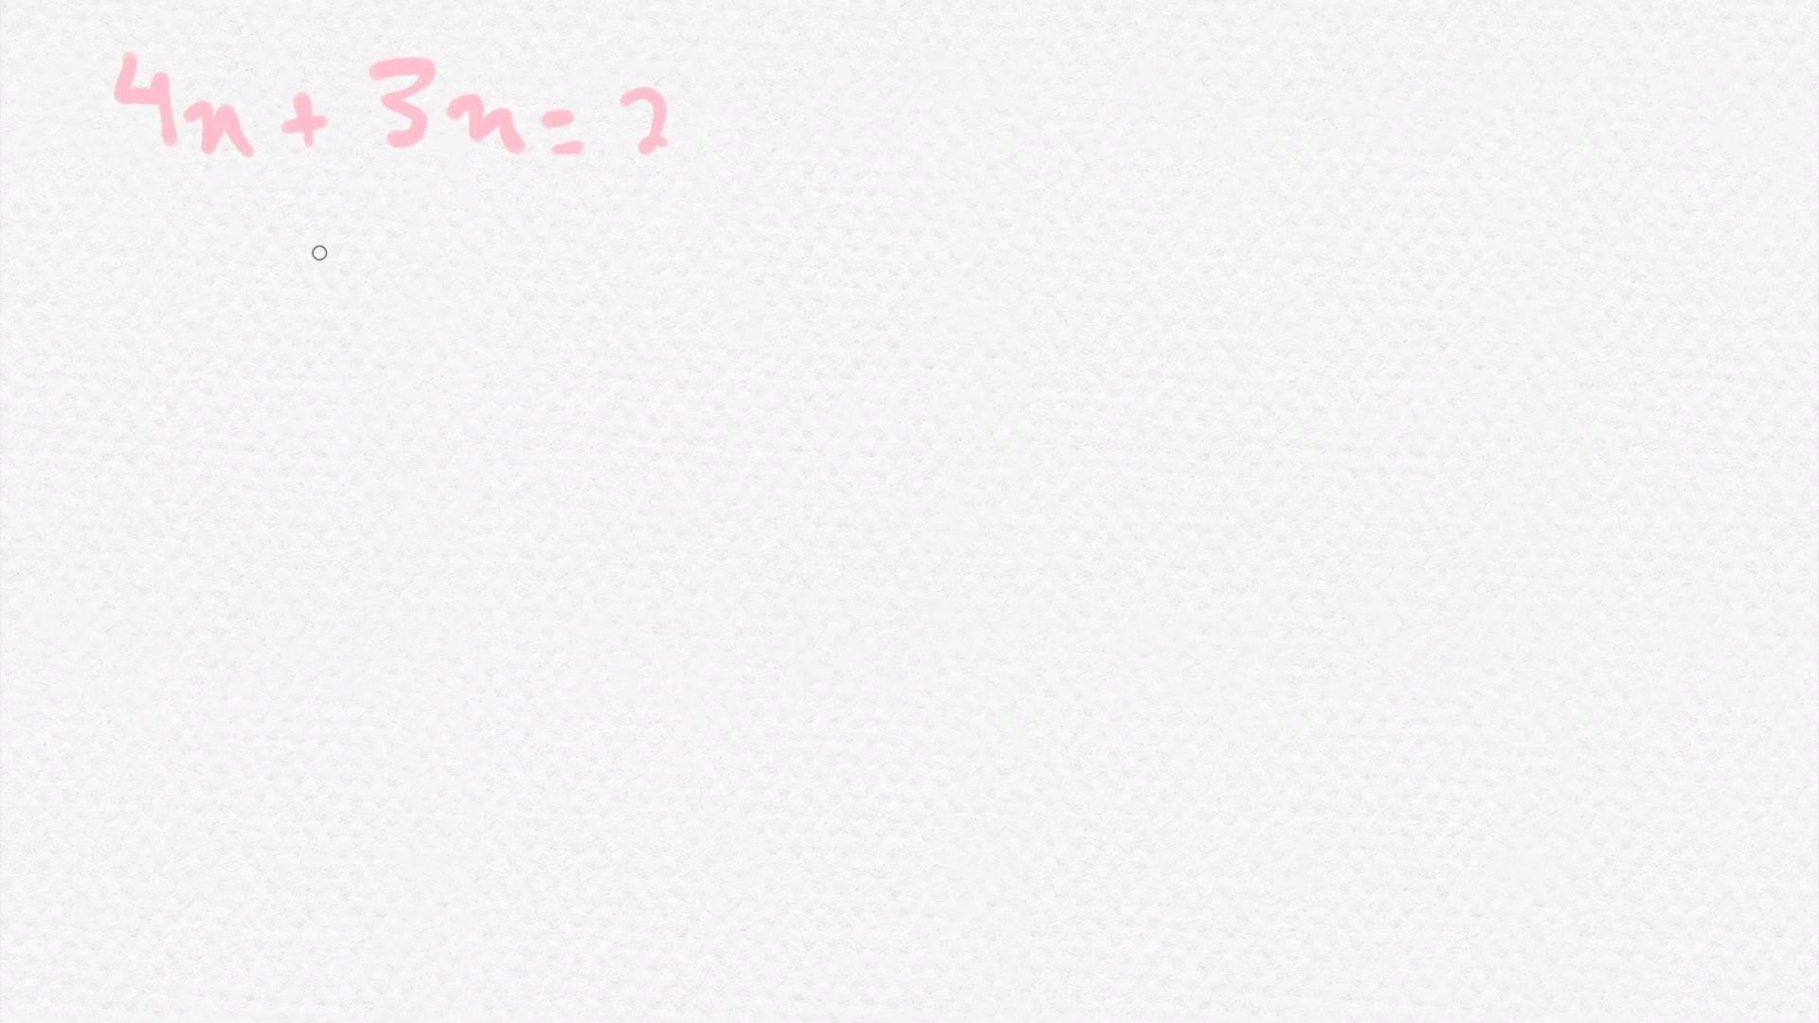
drag(336, 244, 557, 295)
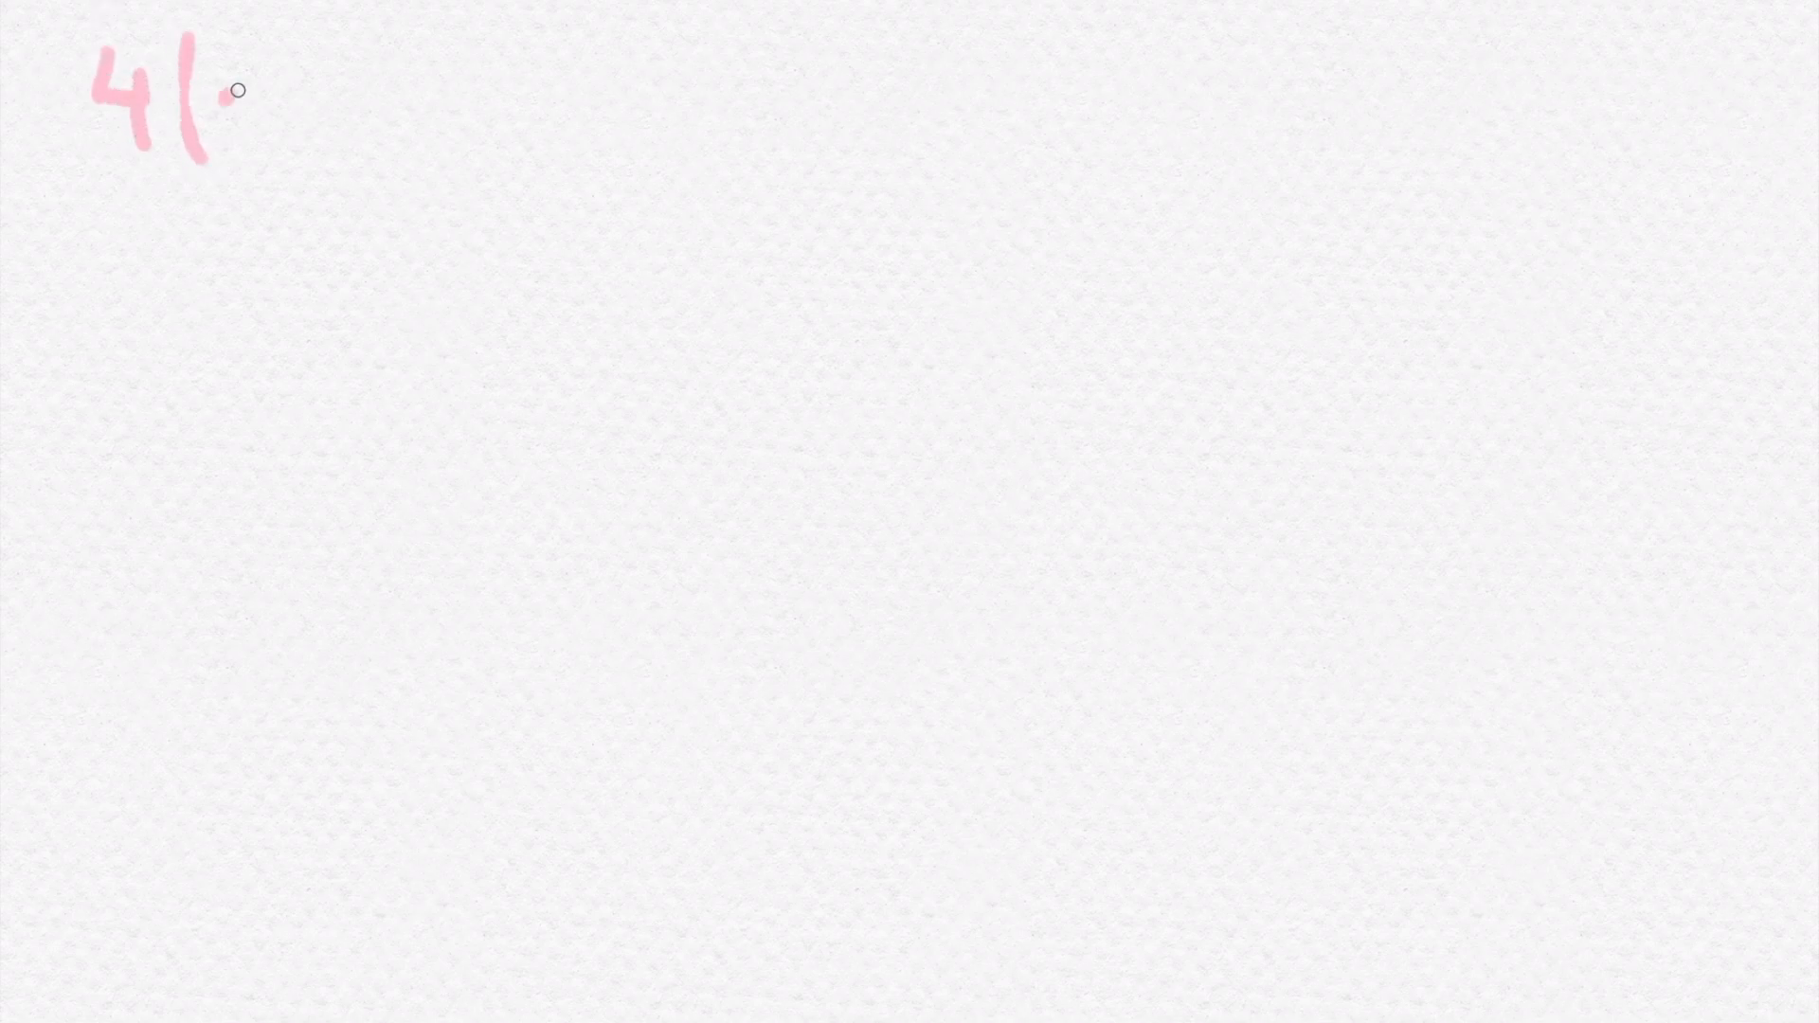
Step: Write 4(x+3) = 2 and label its branches 'expand' and 'simplify'
drag(243, 93, 394, 93)
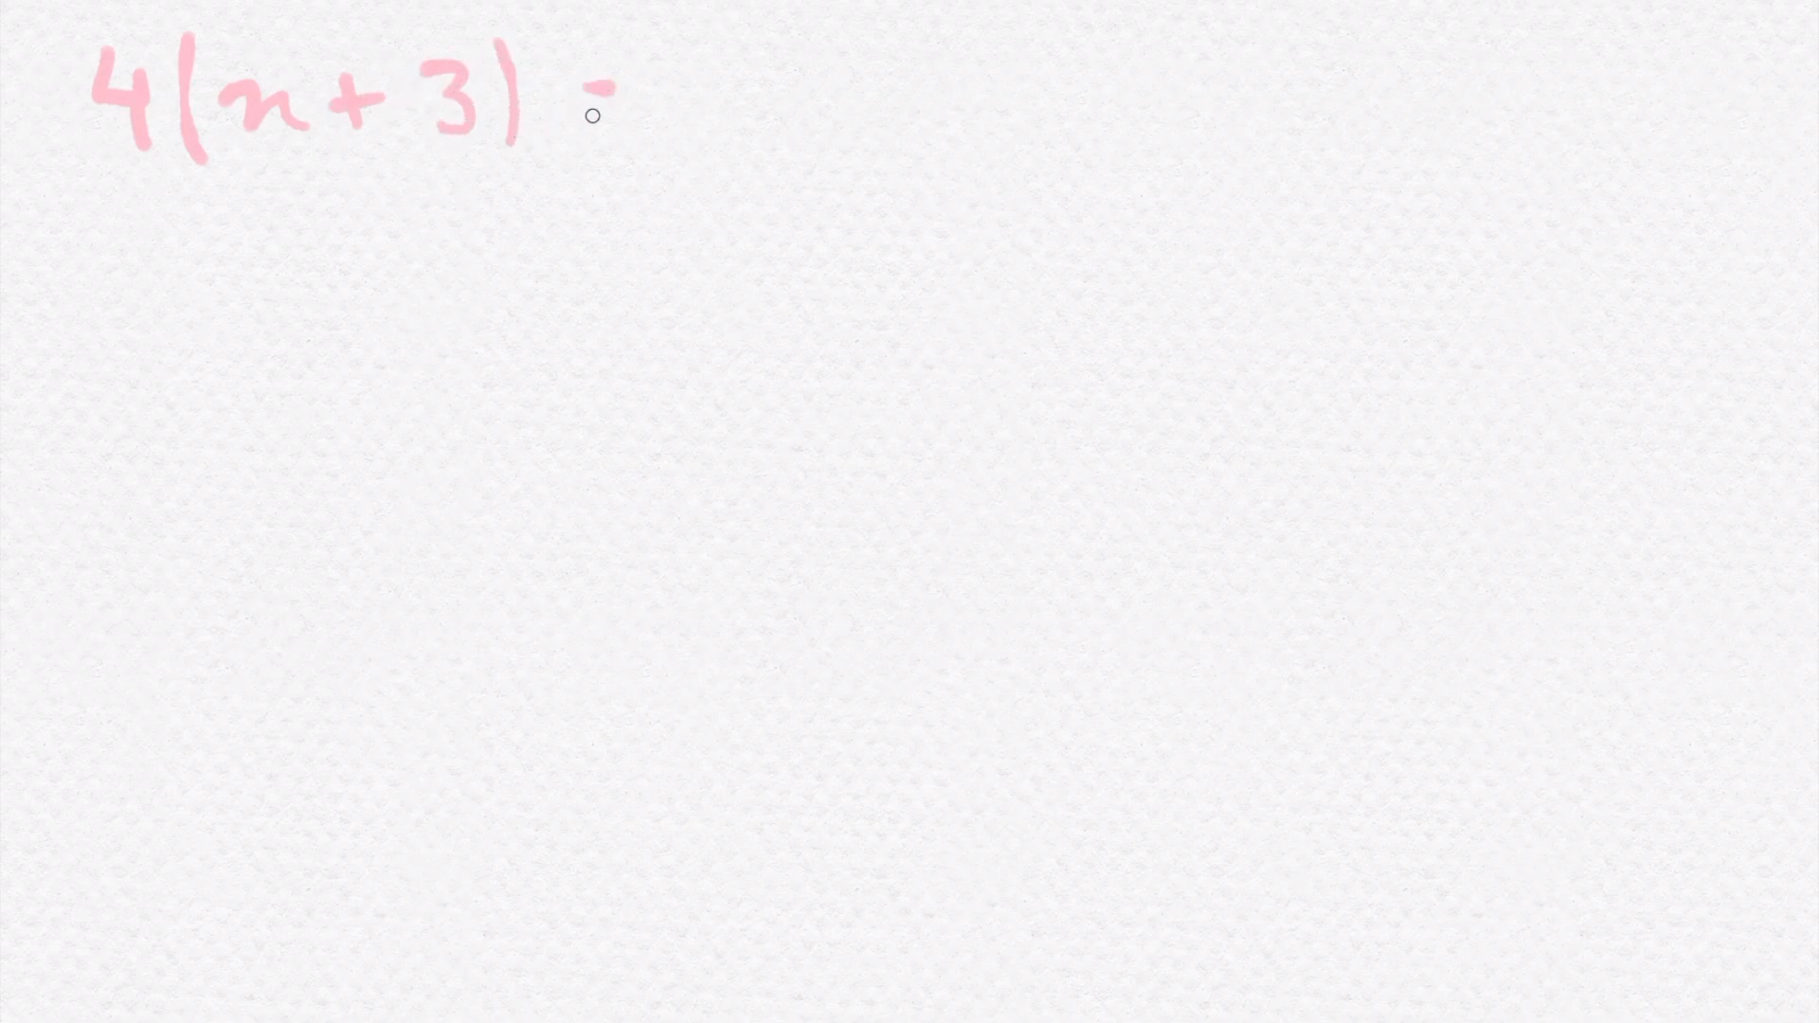
drag(603, 110, 730, 128)
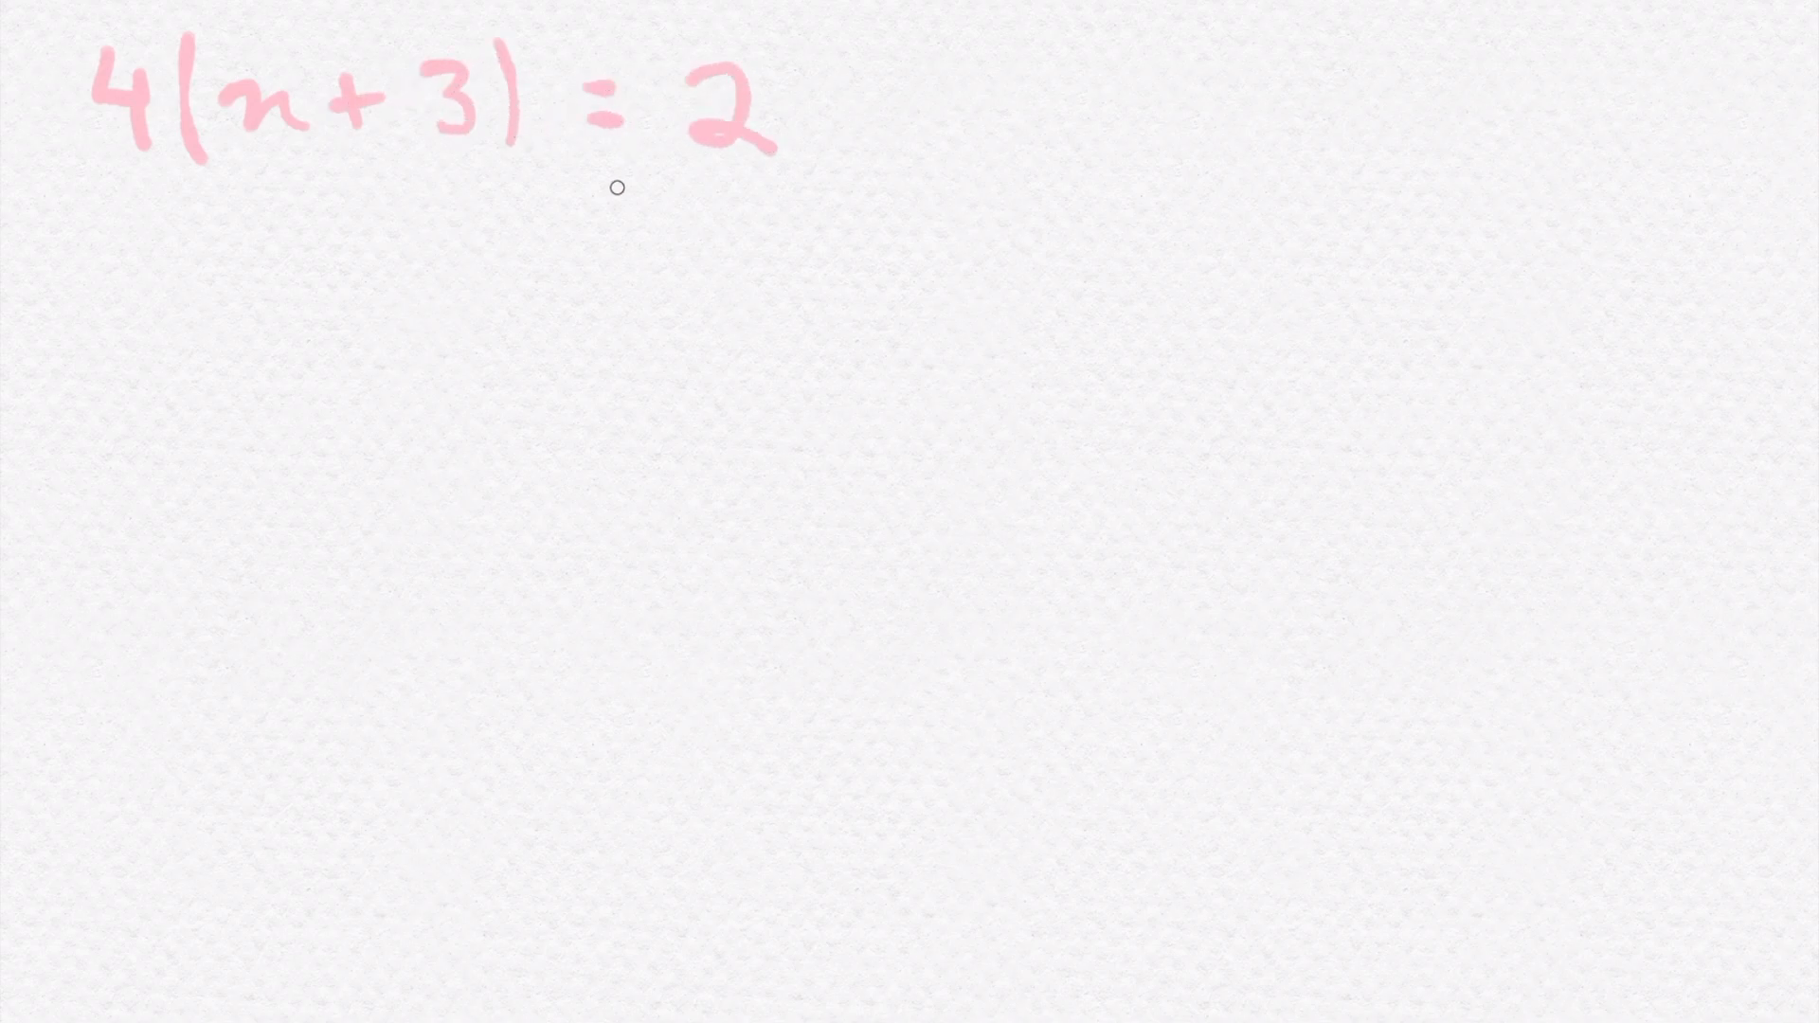
mouse_move(299, 174)
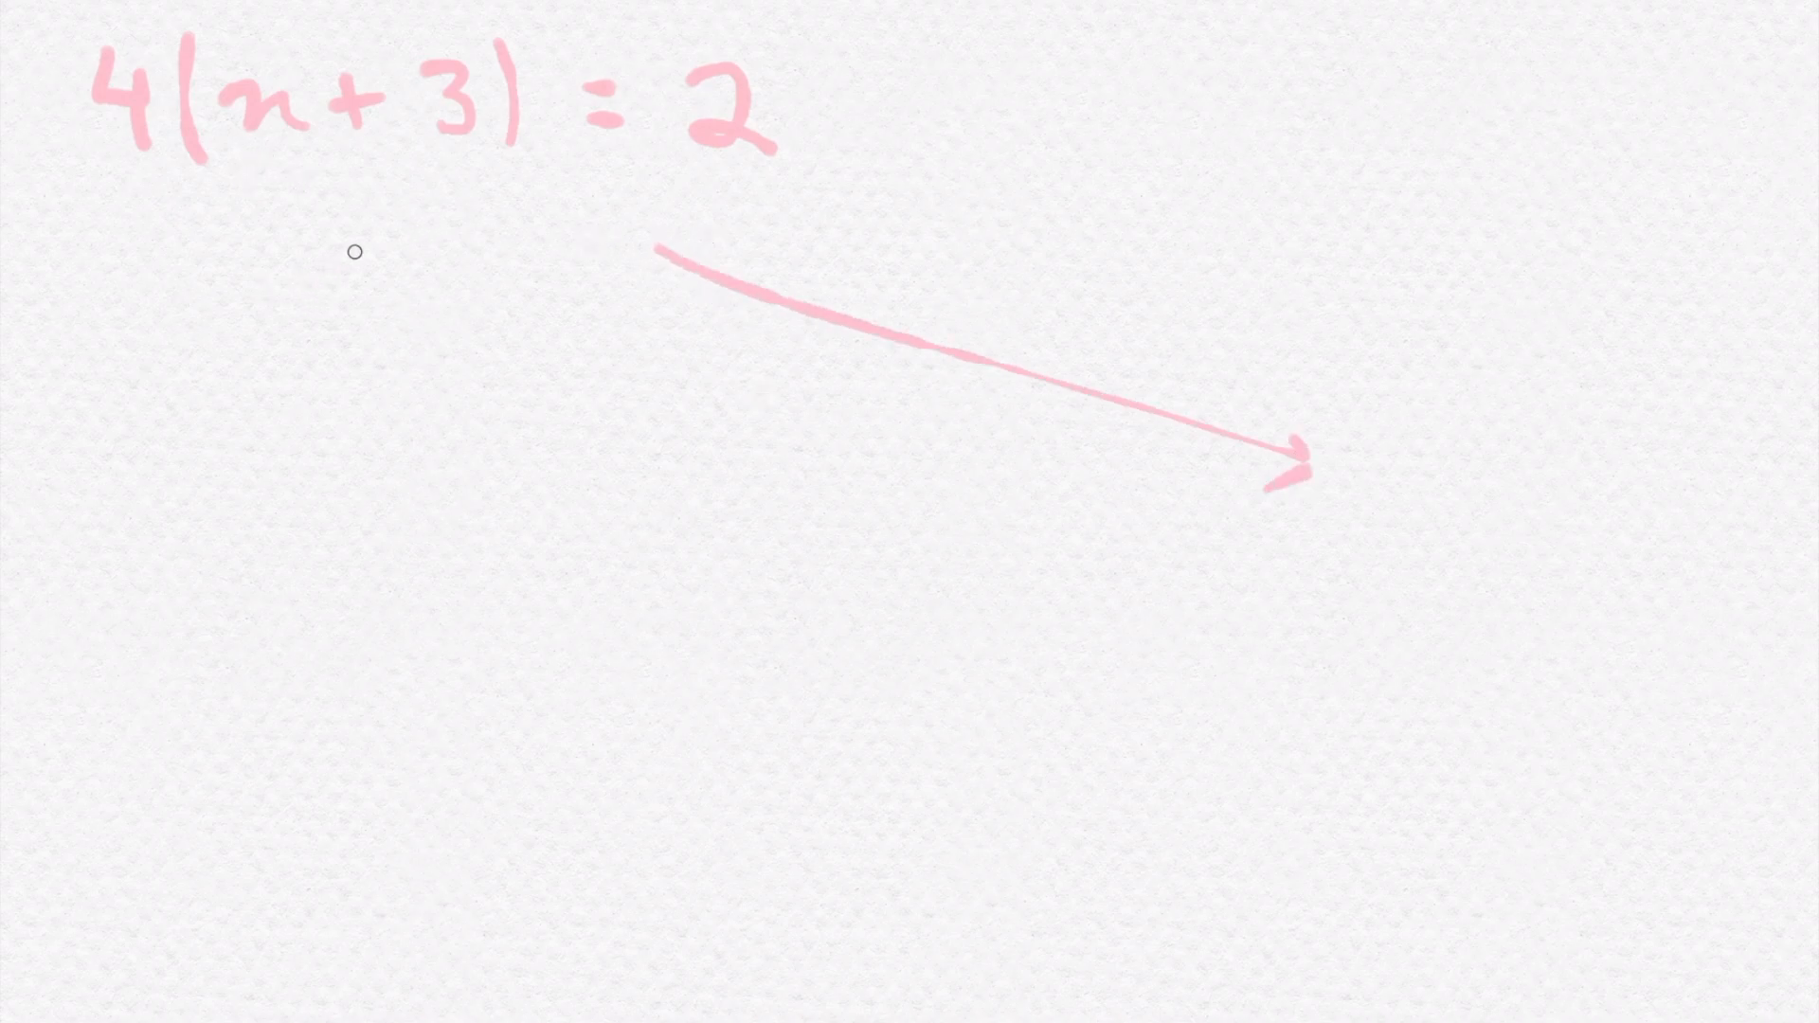
drag(360, 243, 302, 342)
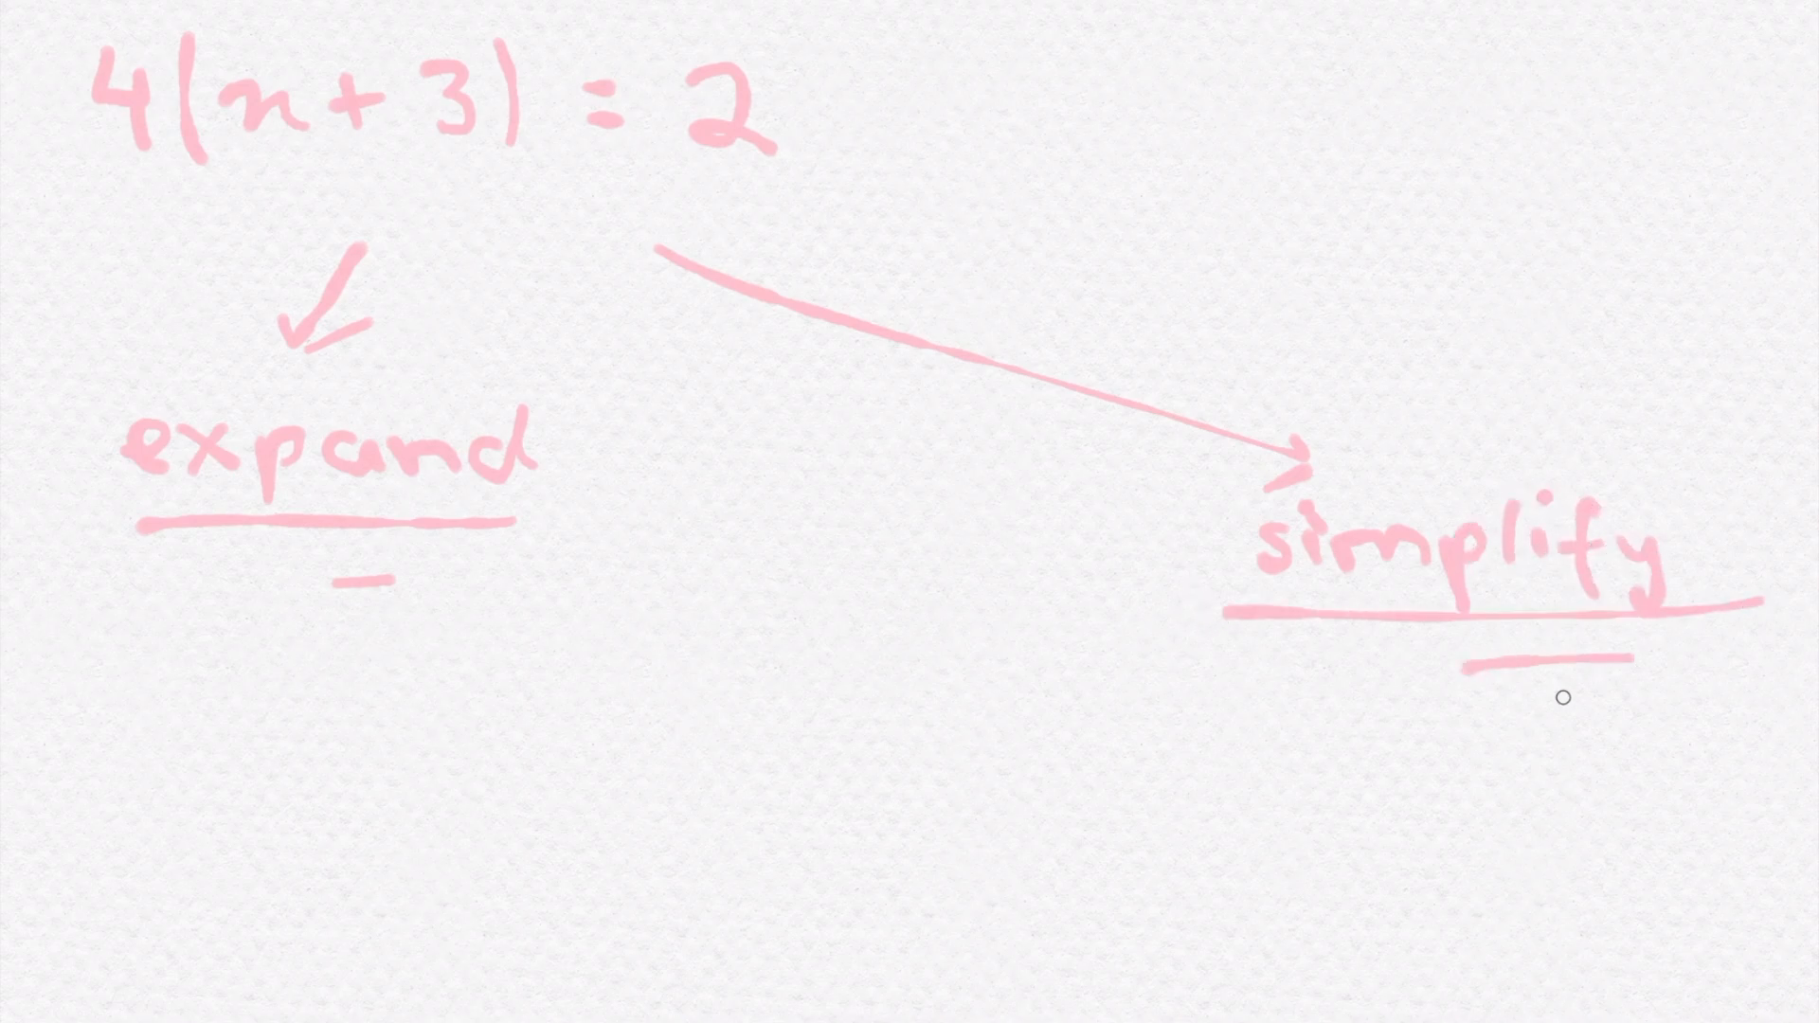
mouse_move(745, 437)
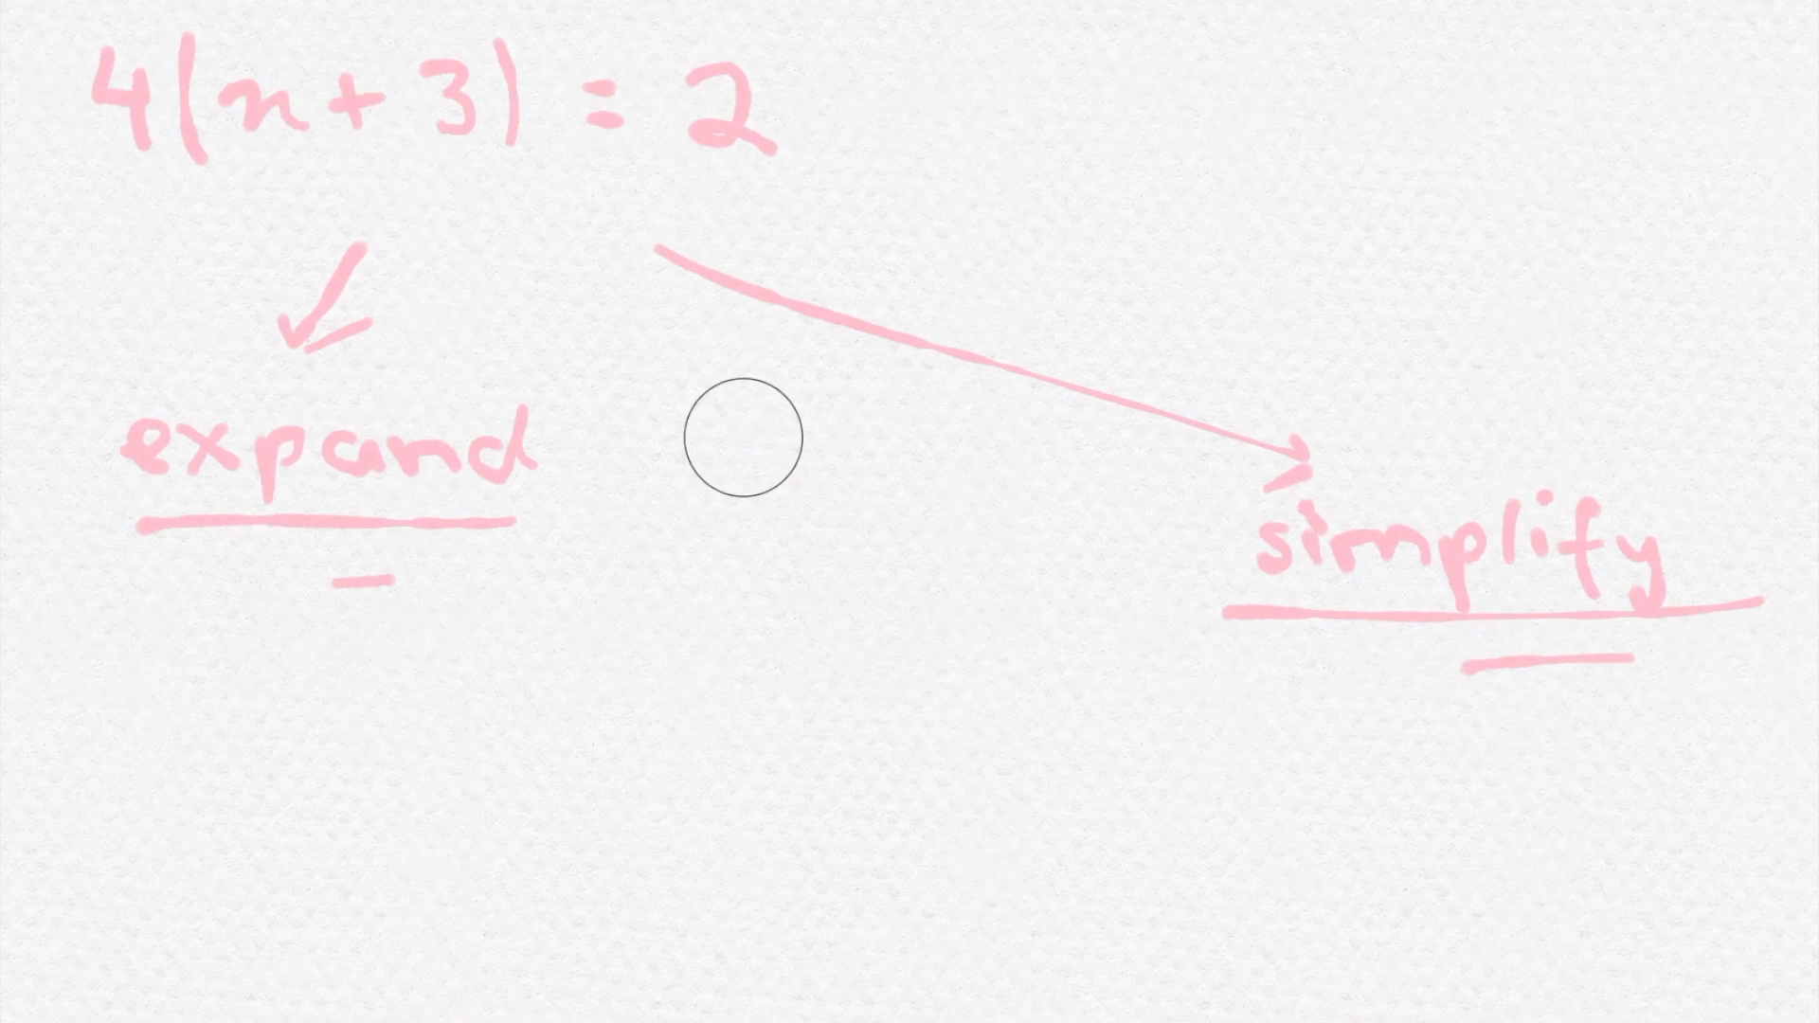